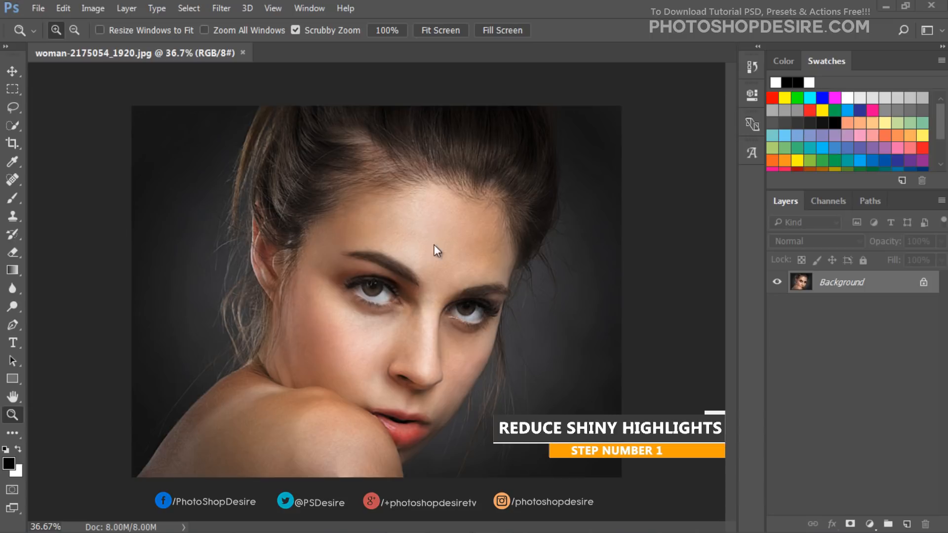
mouse_move(428, 249)
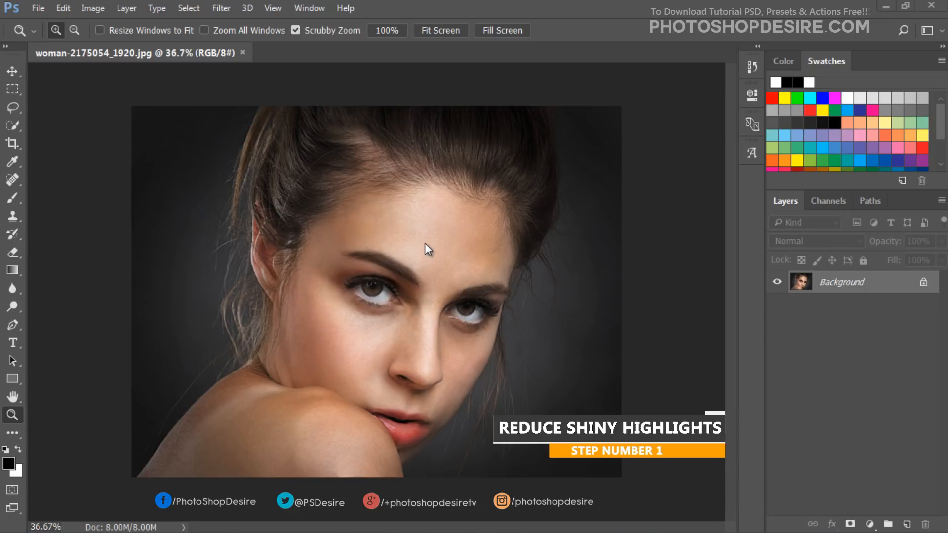
Step: Compare the Green, Blue and Red channels, then make the Blue channel active
click(827, 202)
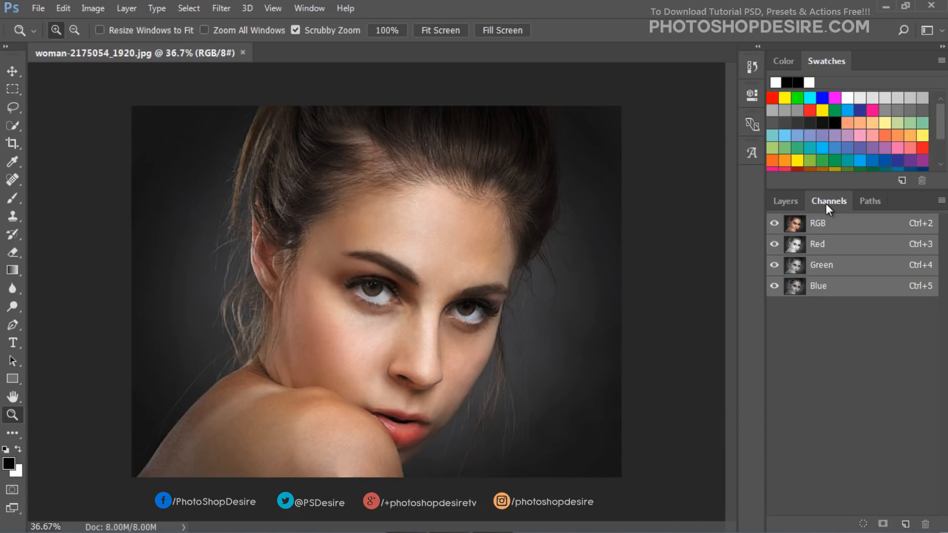
click(822, 265)
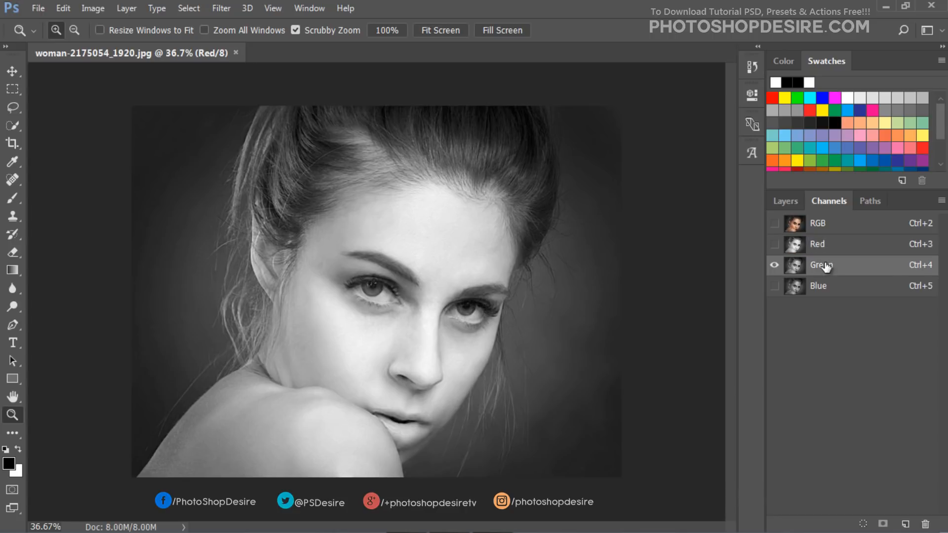
click(818, 286)
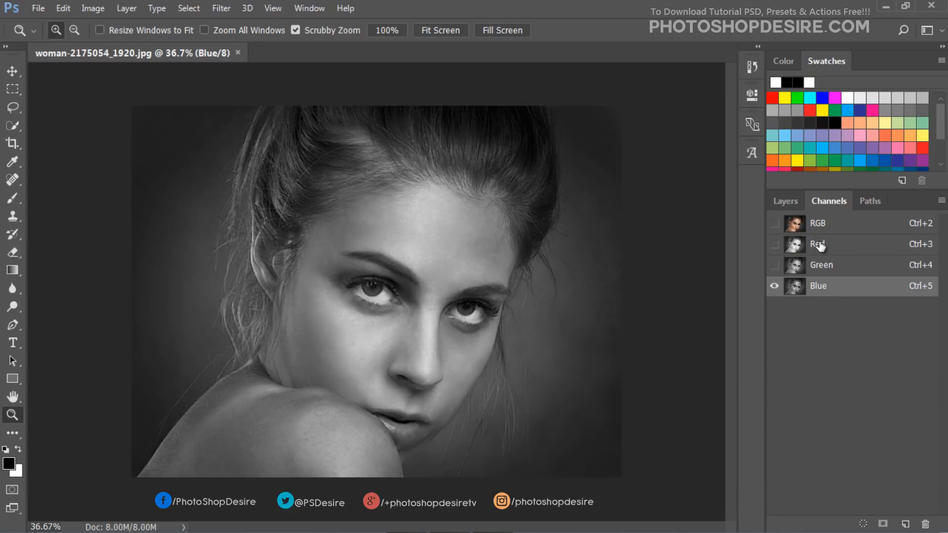
click(819, 245)
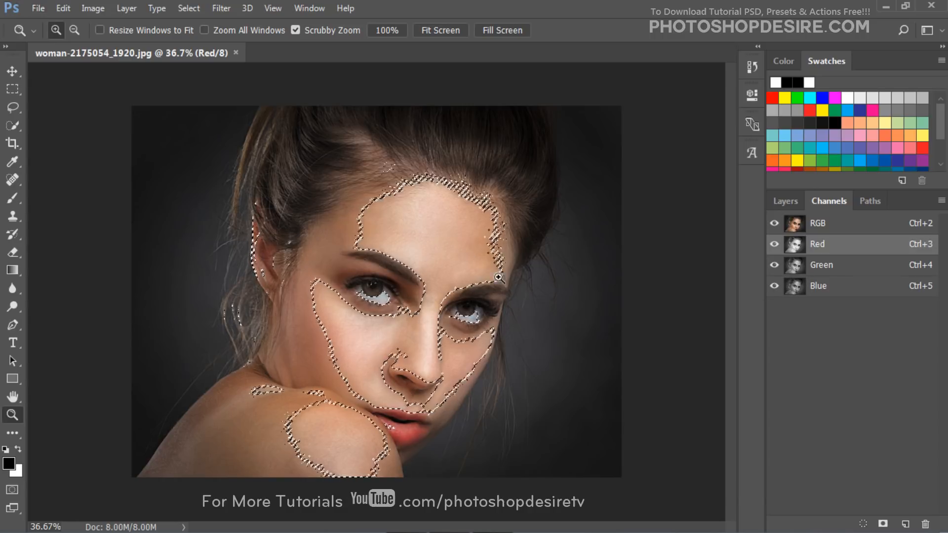
click(818, 286)
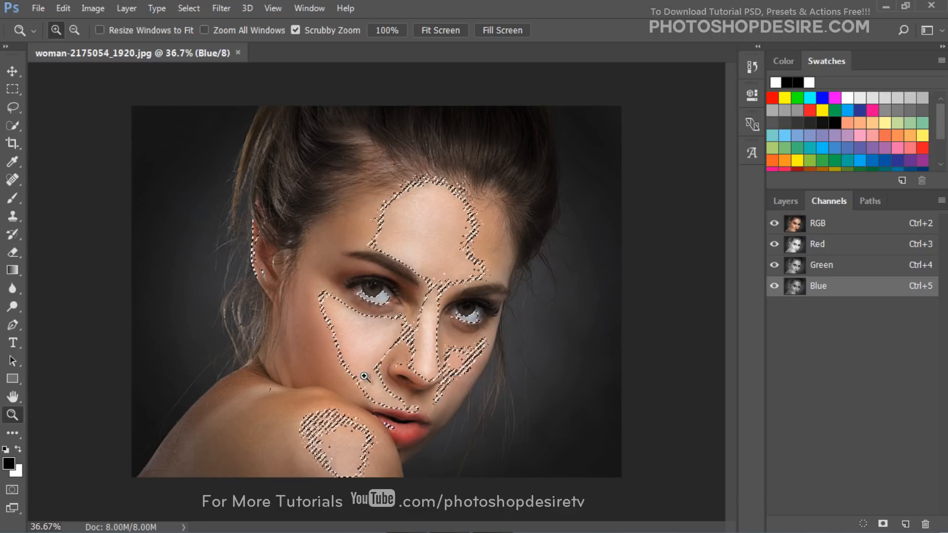
mouse_move(418, 271)
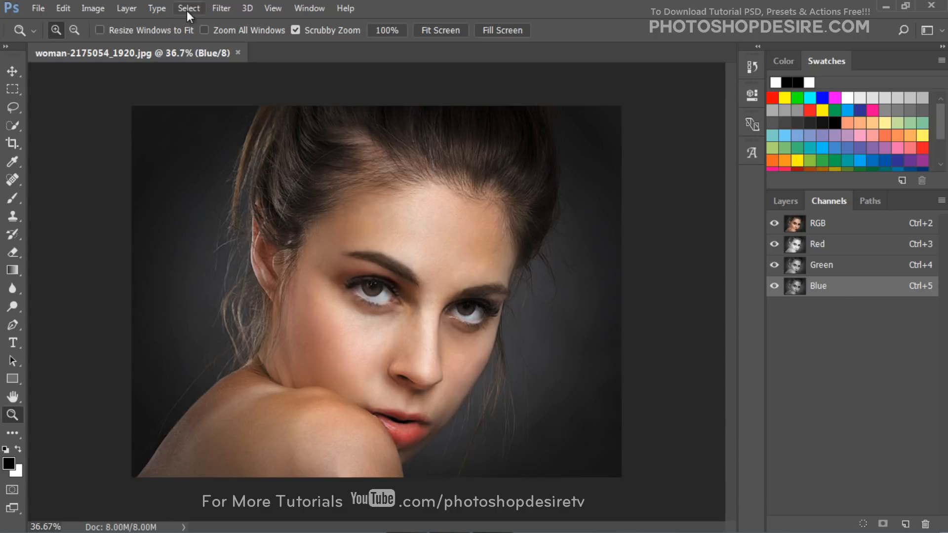
Step: Copy the entire Blue channel and paste it onto a new layer above Background
click(188, 8)
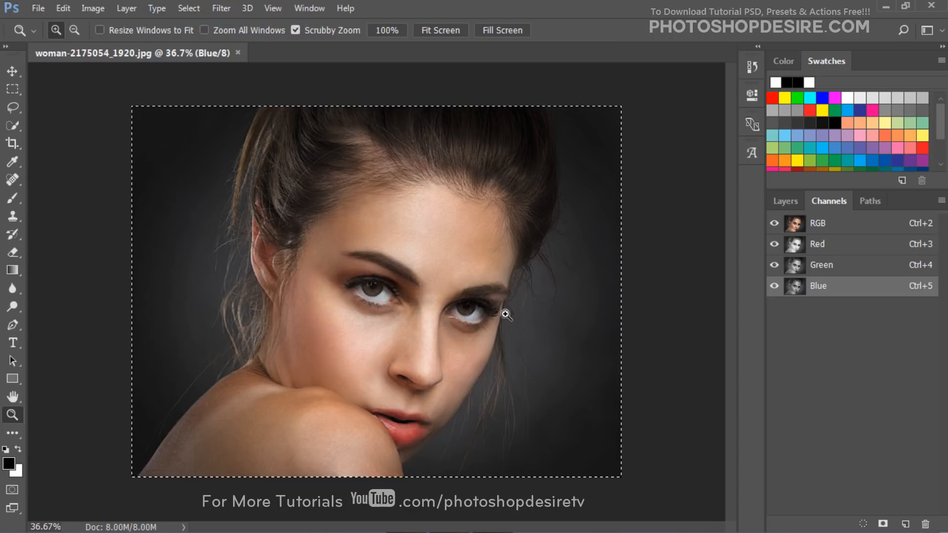
click(62, 8)
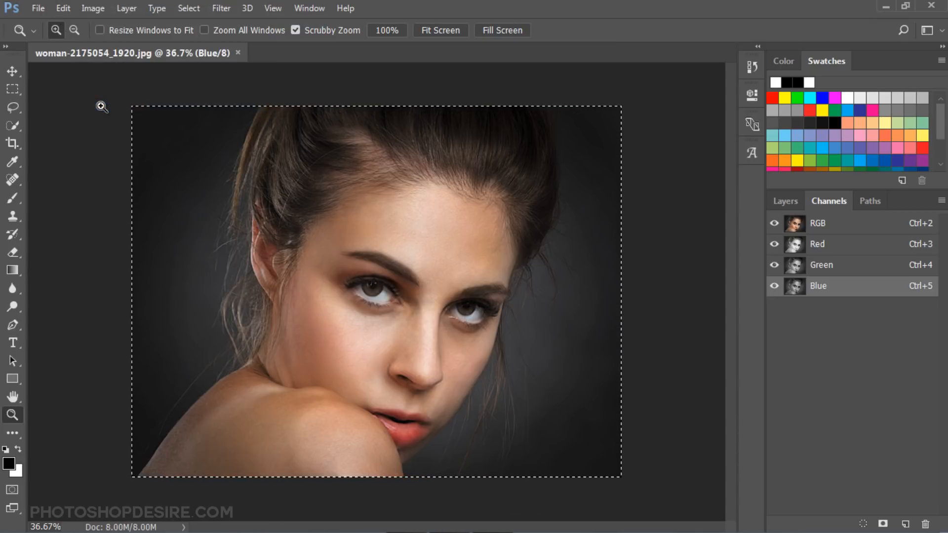
click(12, 71)
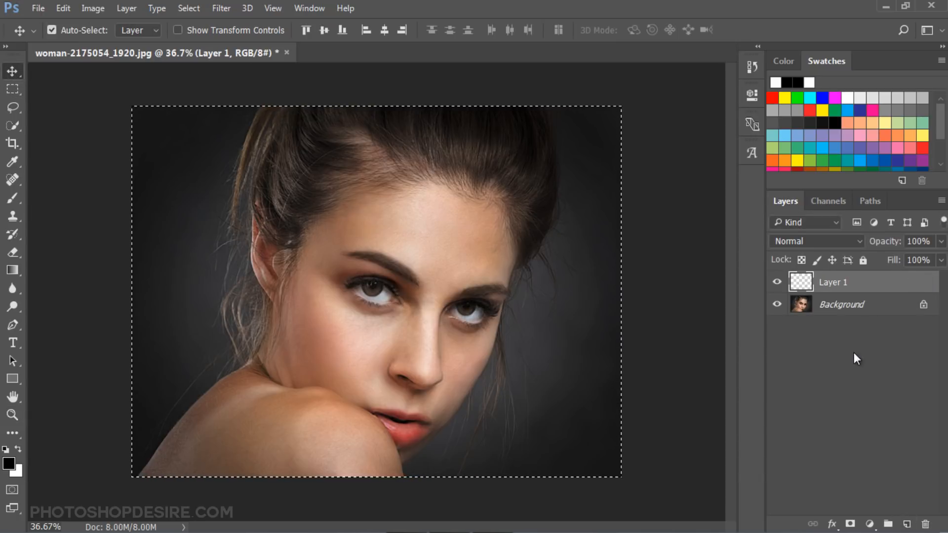
click(63, 8)
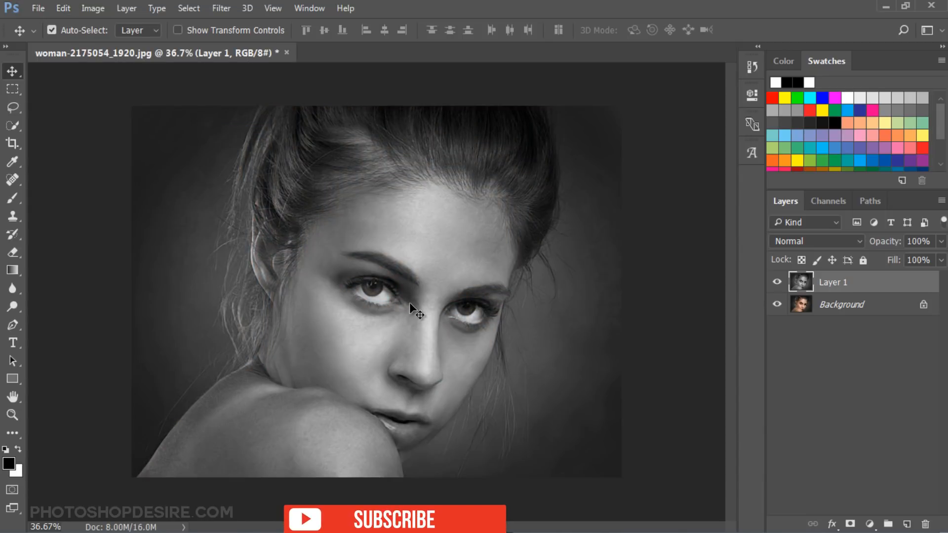
mouse_move(126, 45)
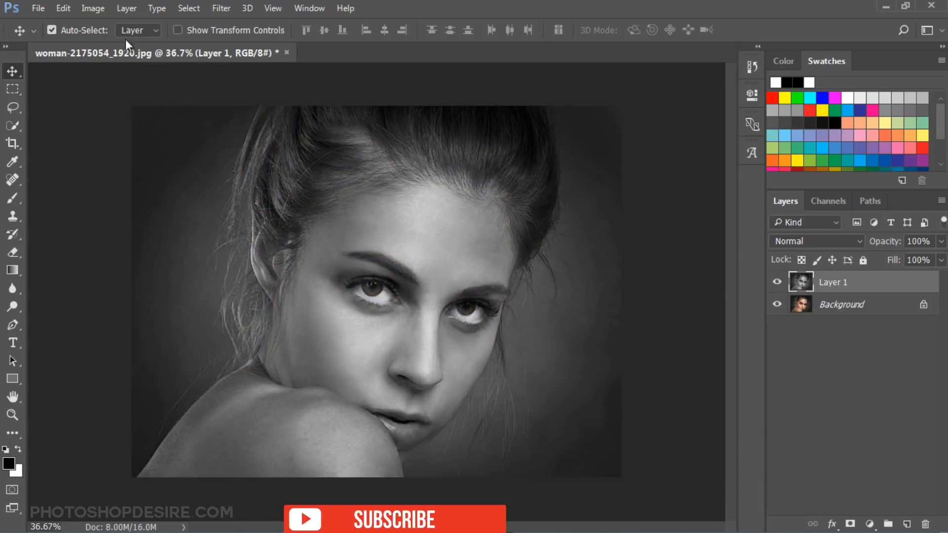
Step: Invert the pasted grayscale layer and set its blend mode to Soft Light
click(94, 8)
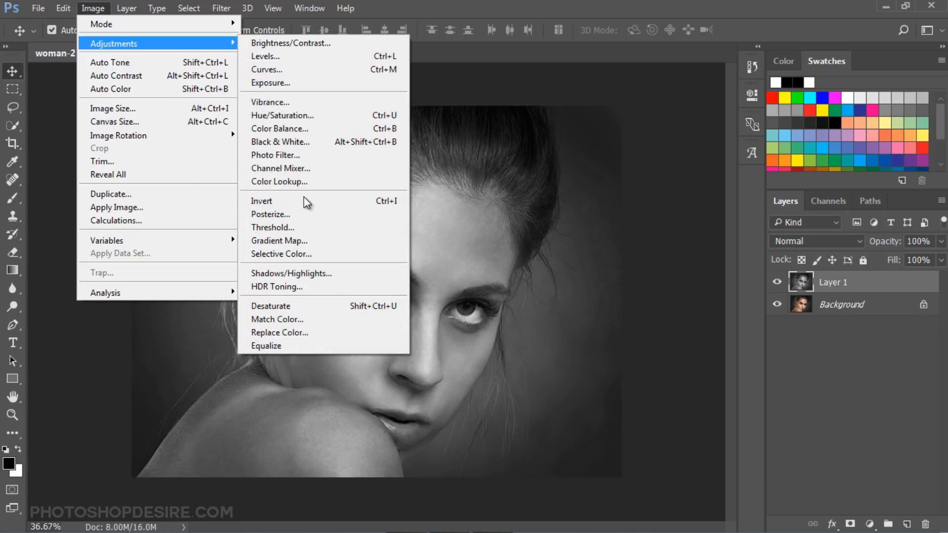
click(262, 201)
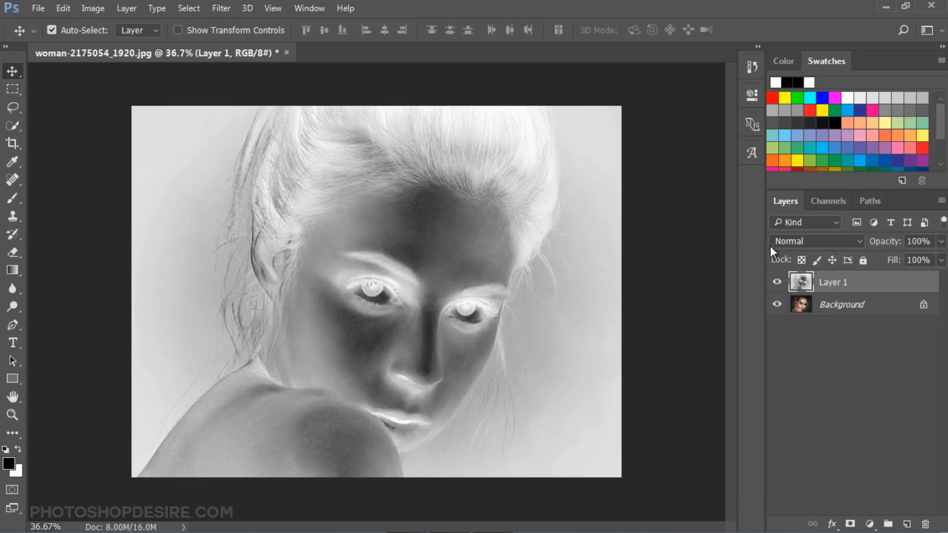
click(815, 240)
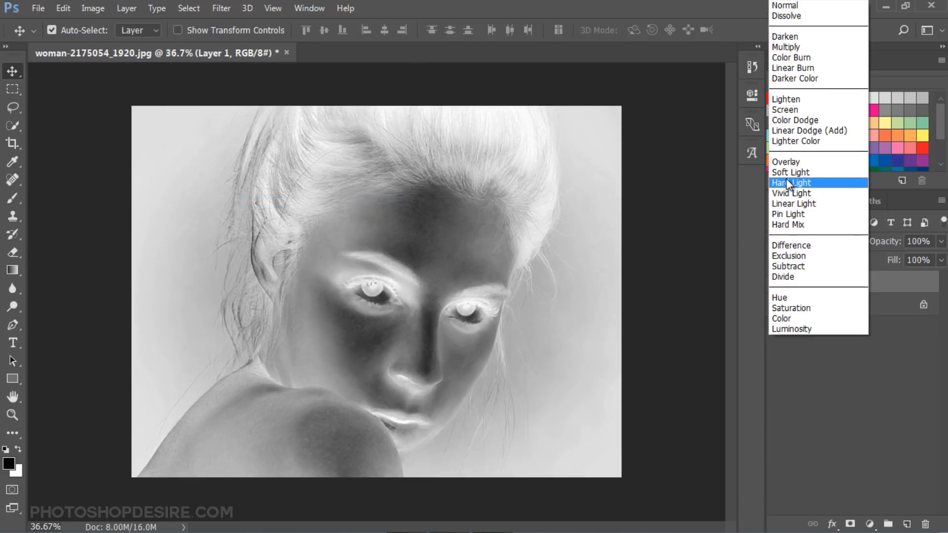
click(789, 172)
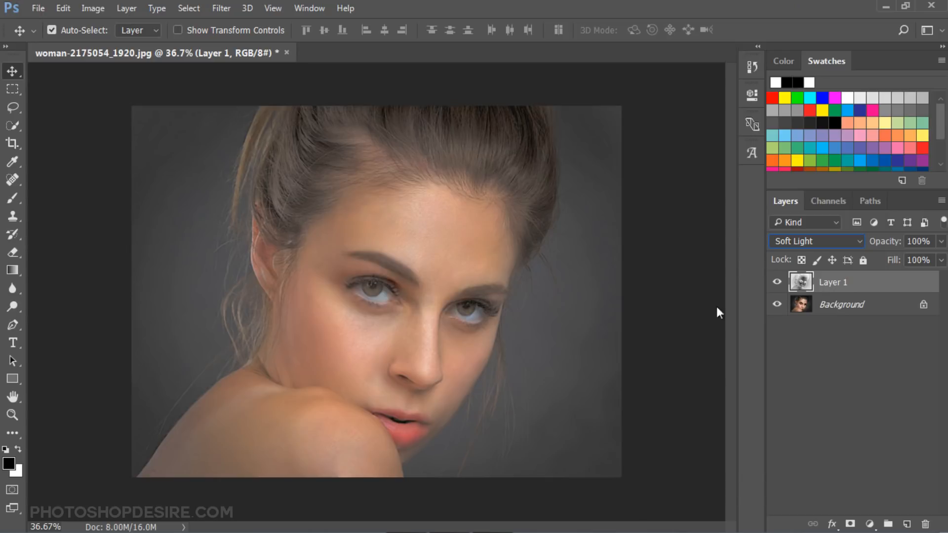
mouse_move(742, 313)
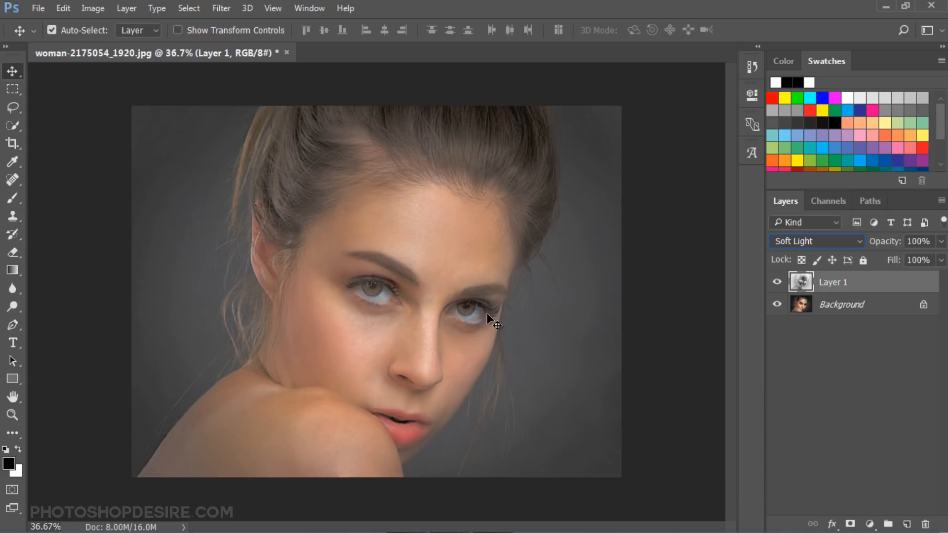
mouse_move(495, 324)
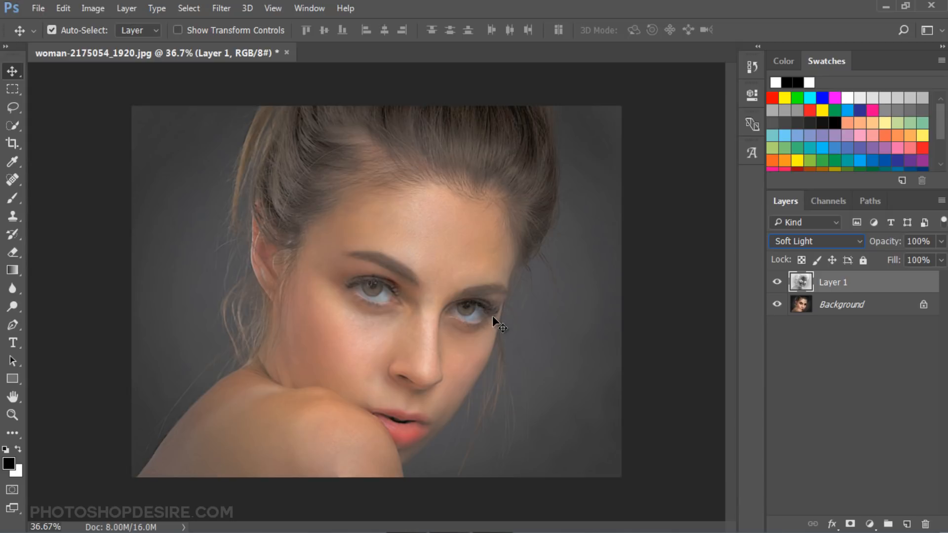
mouse_move(855, 488)
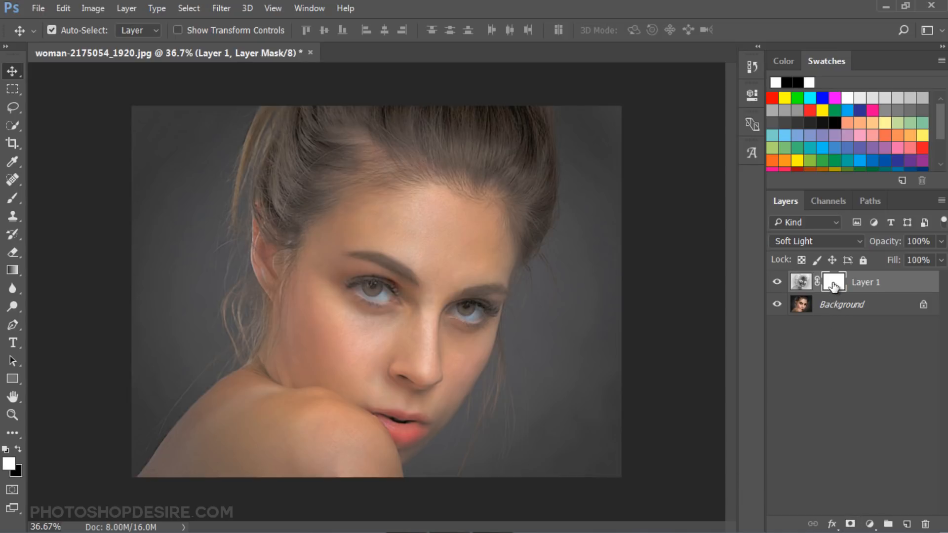
Step: Apply the merged RGB image to Layer 1's mask using Linear Light at 100%
click(92, 8)
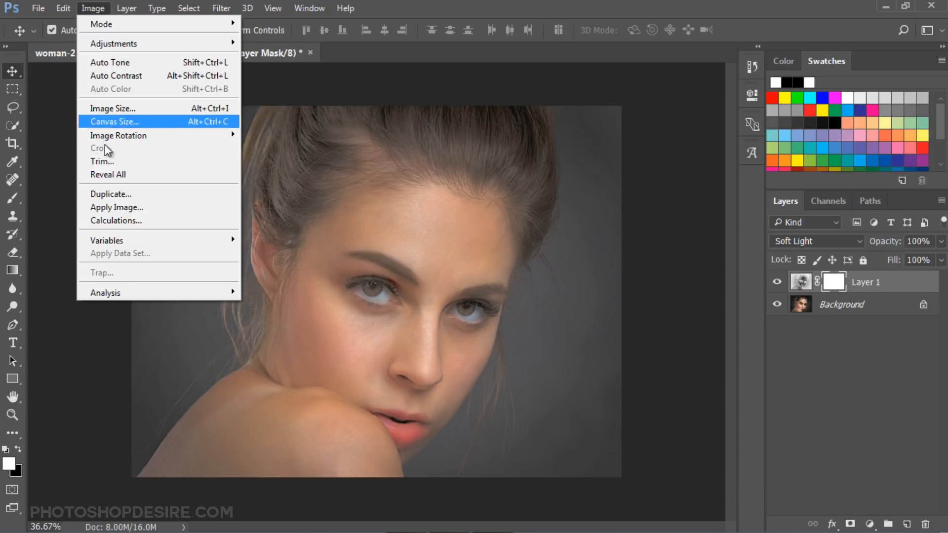
click(117, 207)
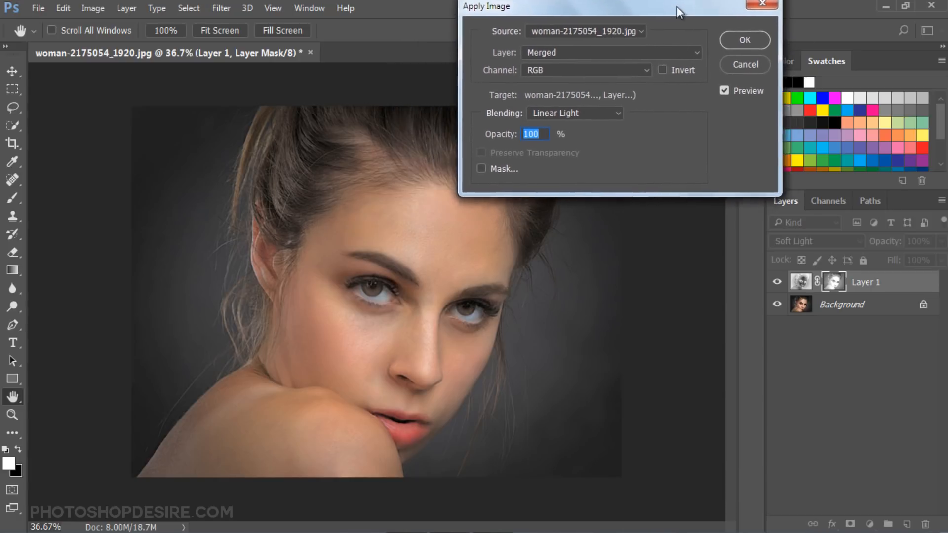
click(573, 113)
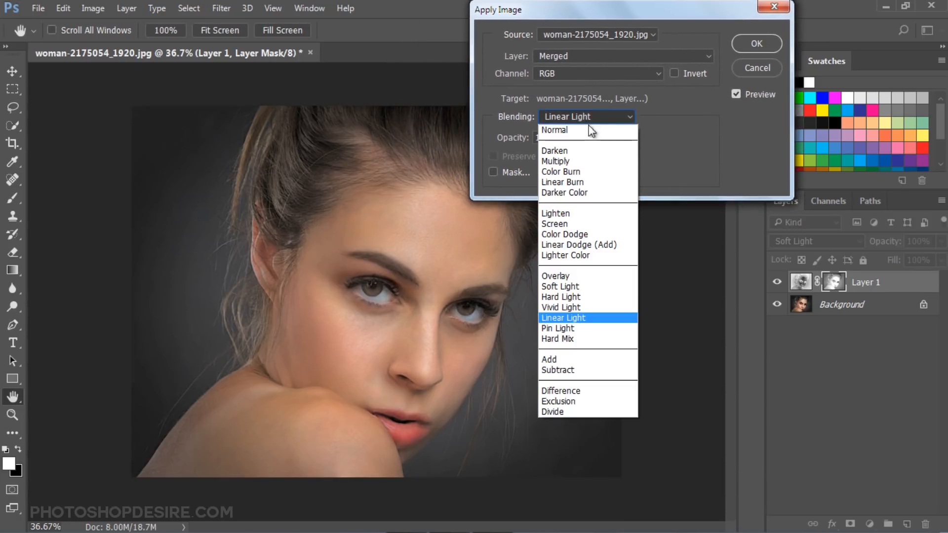
click(563, 318)
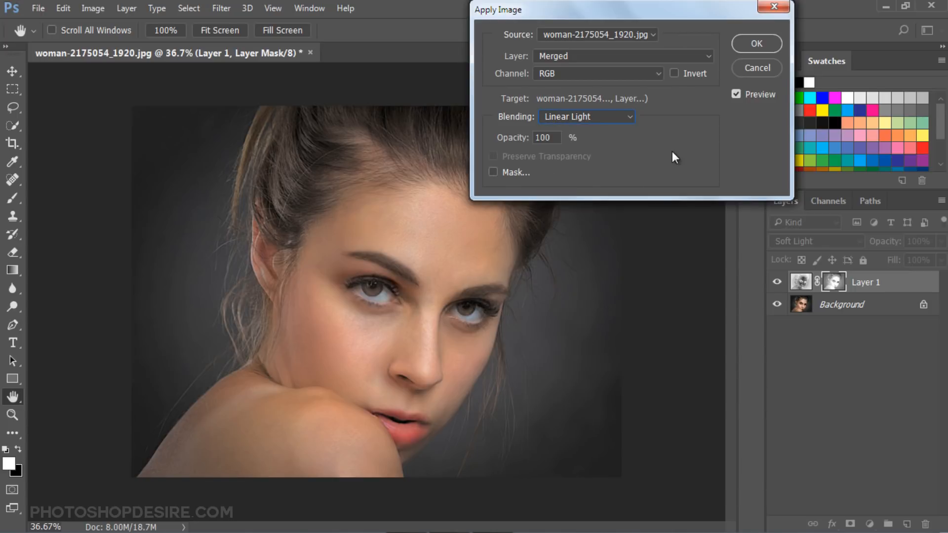
mouse_move(684, 129)
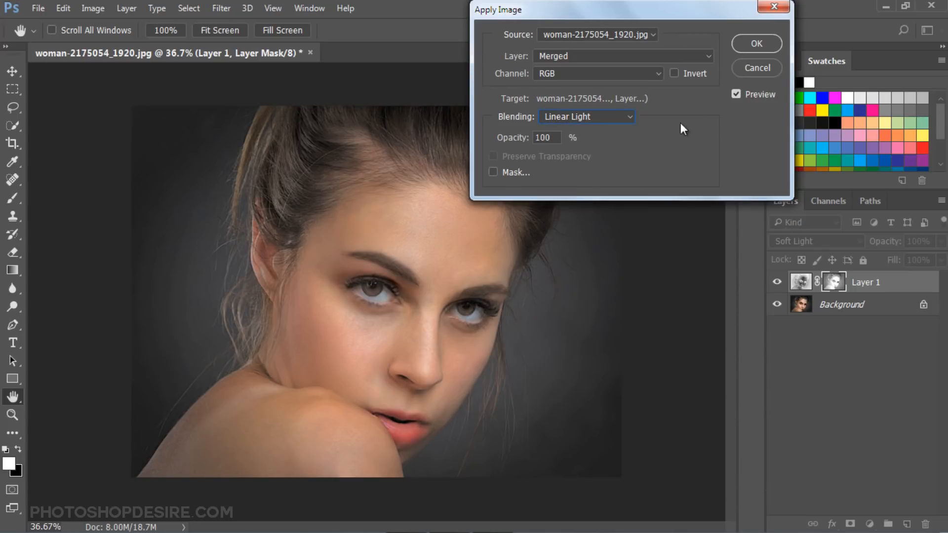
click(756, 43)
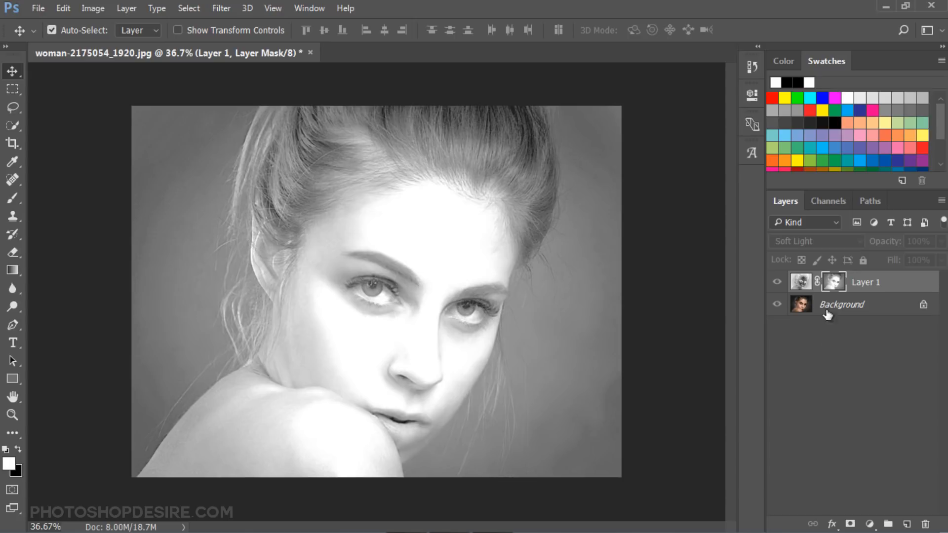
Step: Raise the mask's Levels input black point to about 80, then return to the colour portrait
click(833, 282)
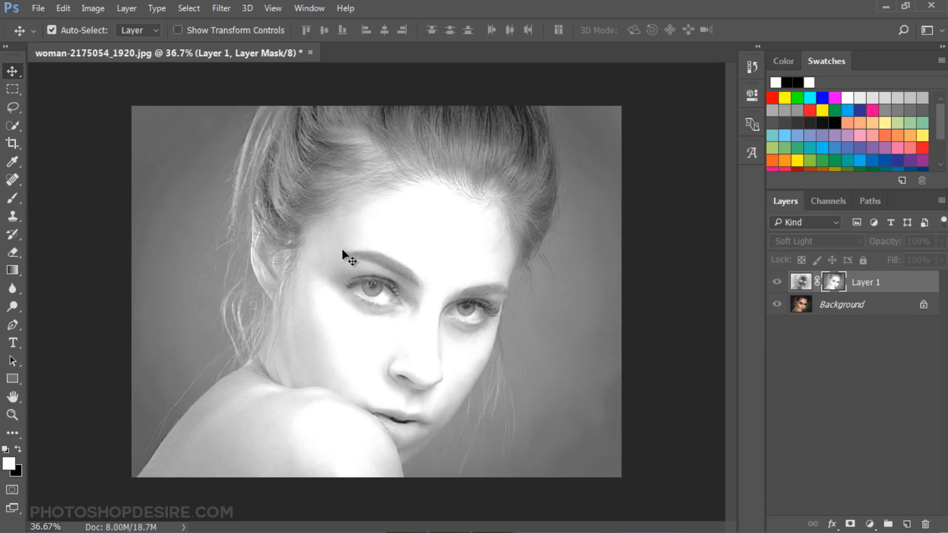
click(92, 8)
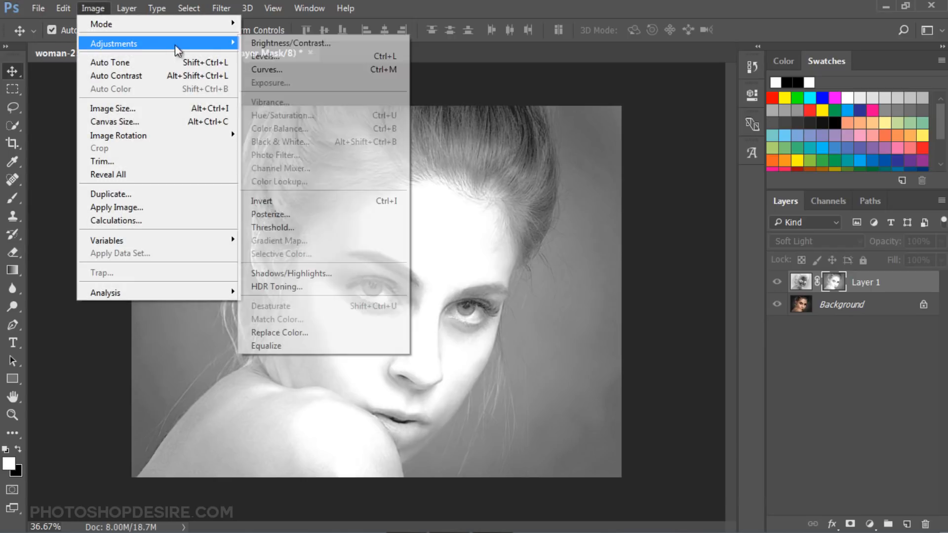
click(262, 56)
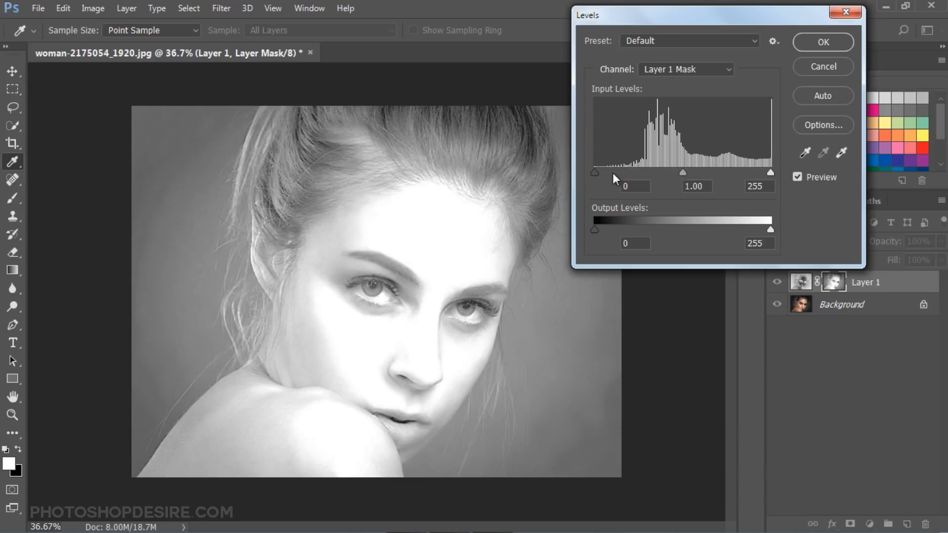
drag(595, 172, 646, 173)
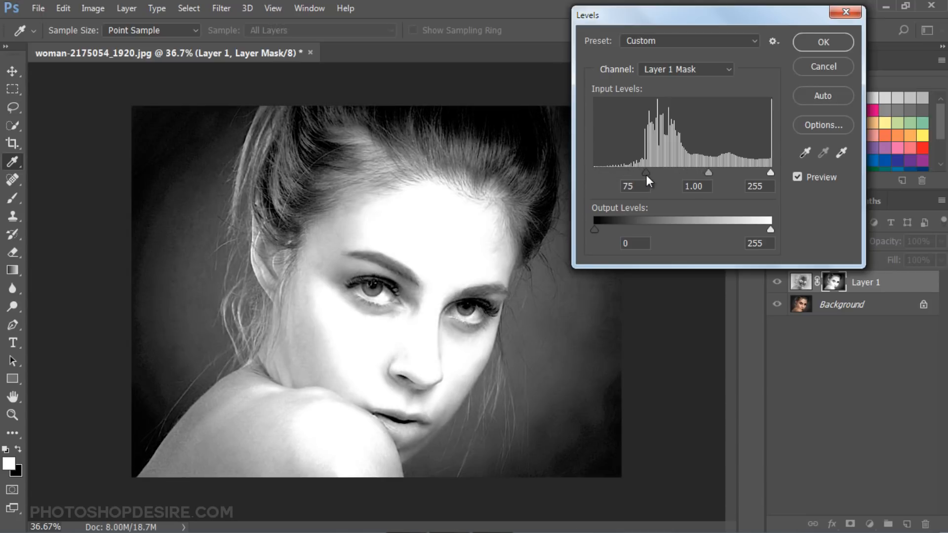
drag(646, 173, 649, 172)
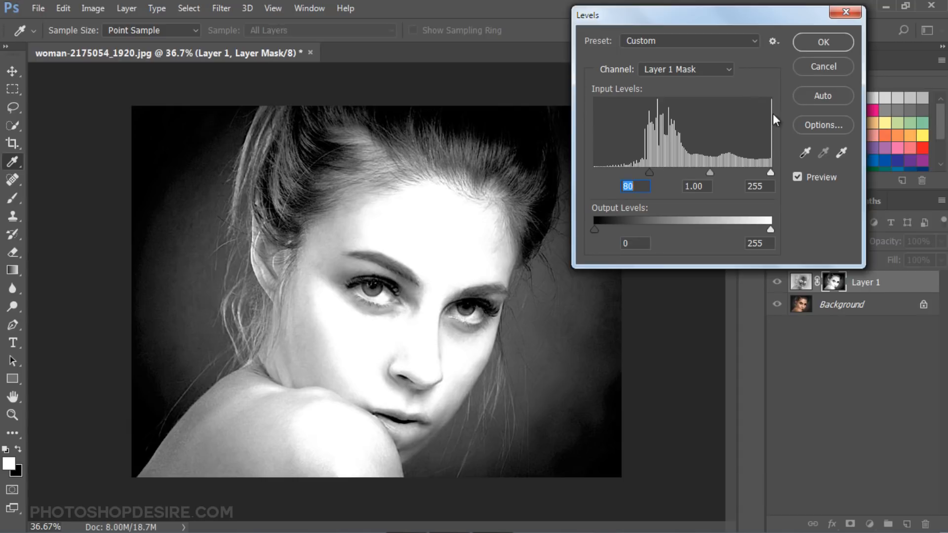
click(823, 42)
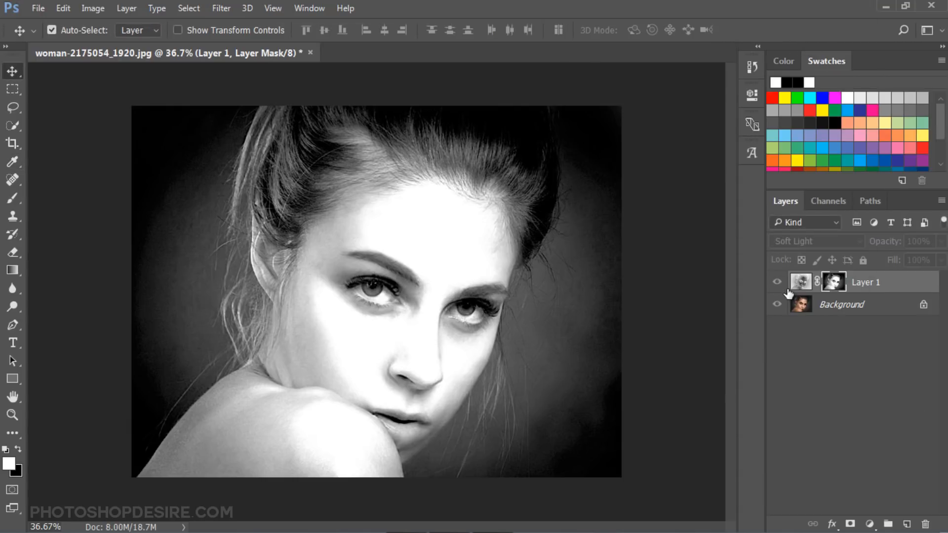
click(777, 282)
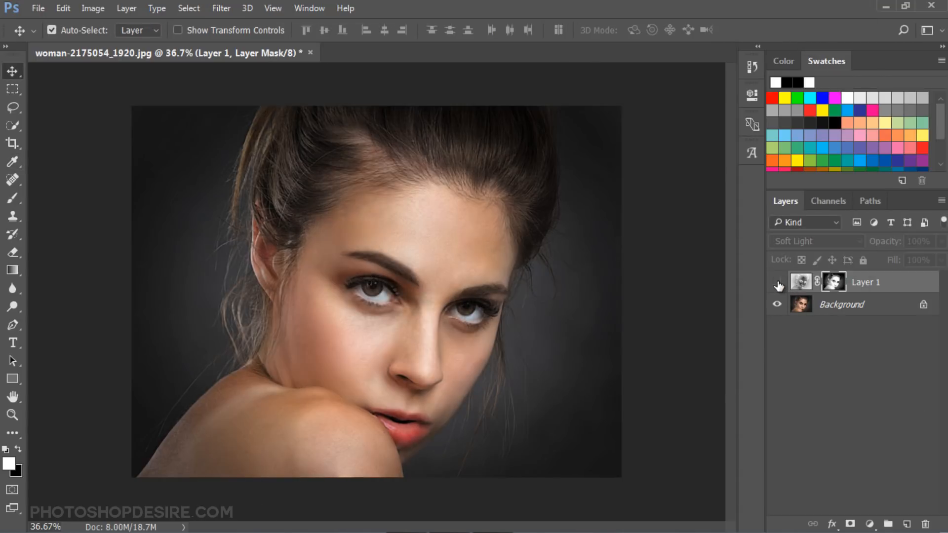
click(778, 282)
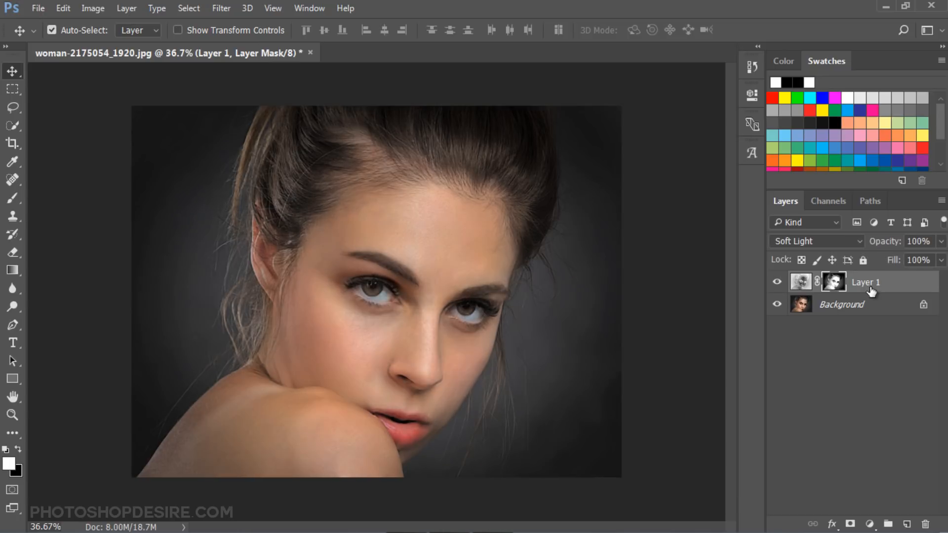
Step: Name Layer 1 'Fix Highlights' and select the Background layer
double_click(866, 283)
text(Fix J)
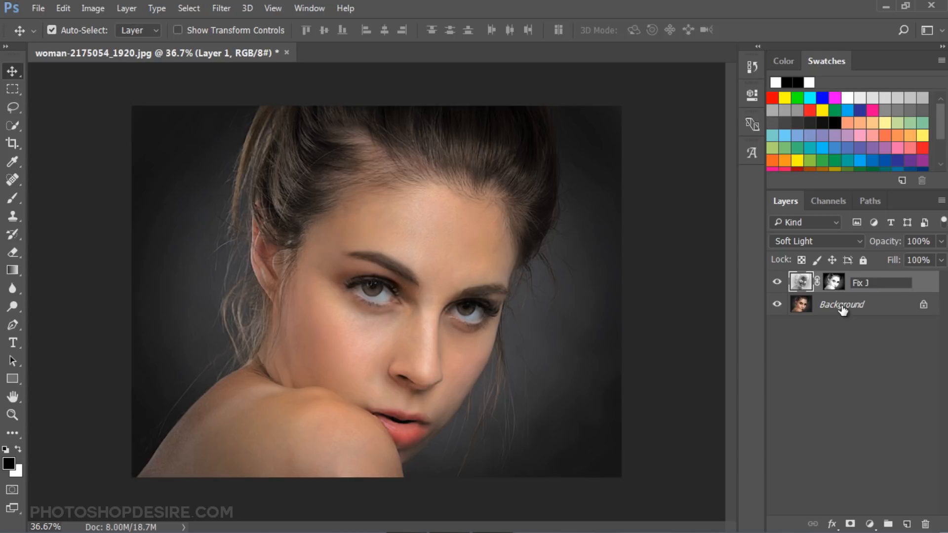
text(Highlights)
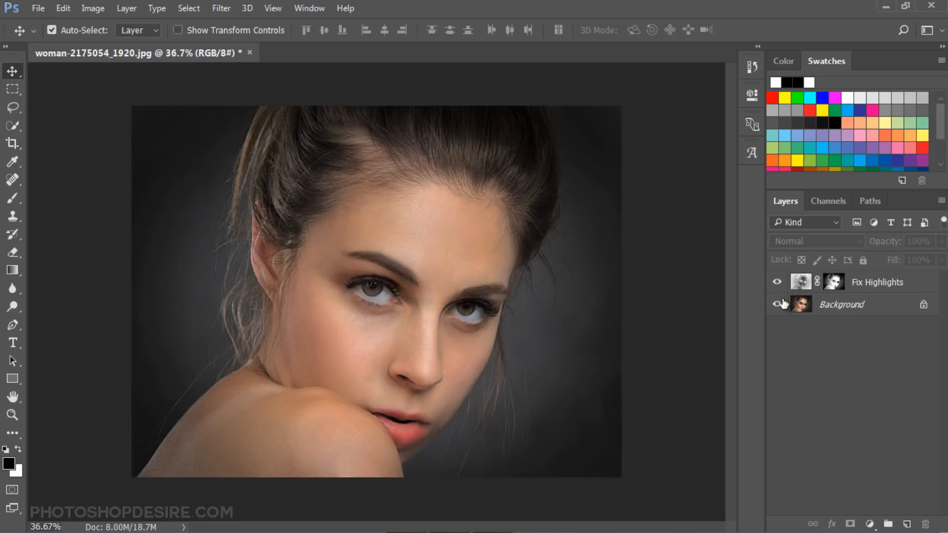
click(778, 282)
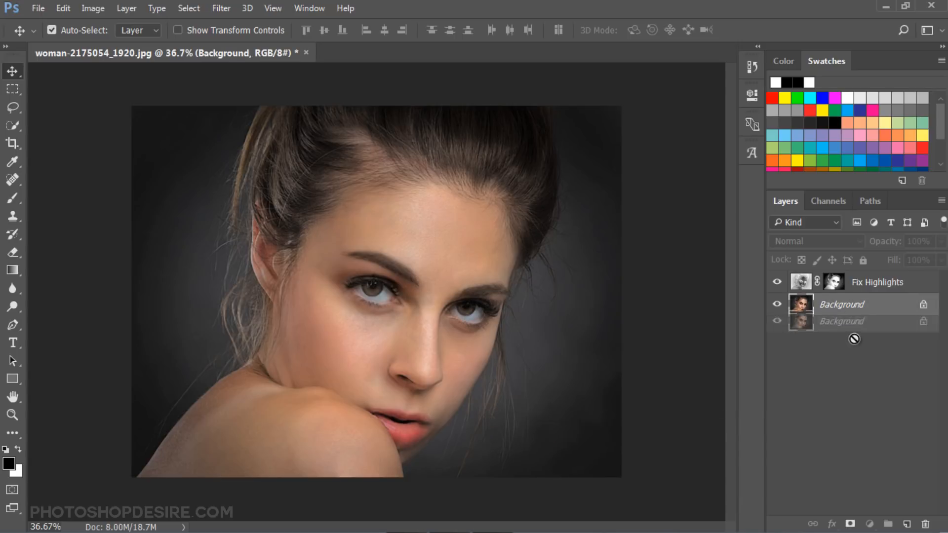
Step: Duplicate Background with Ctrl+J and name the copy 'COLOR + SOFTNESS'
key(ctrl+j)
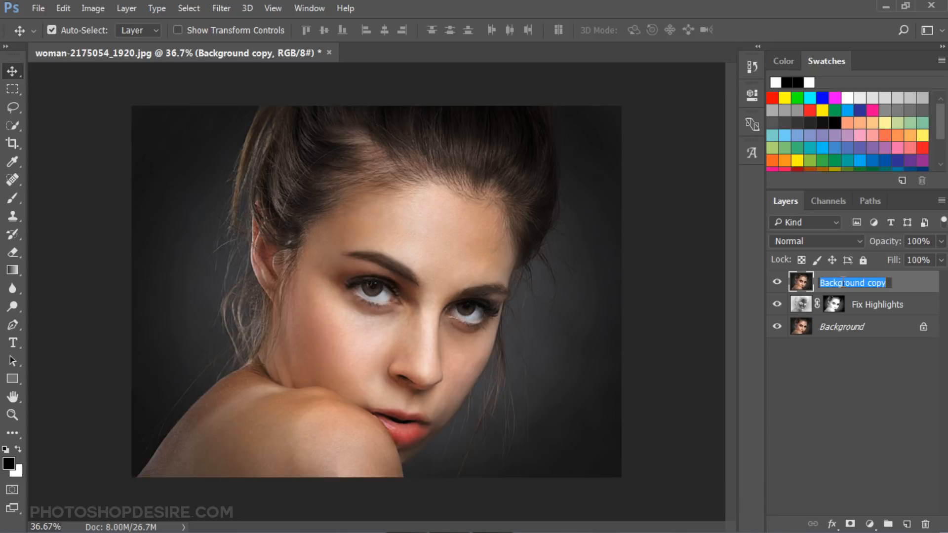
text(COLOR + S)
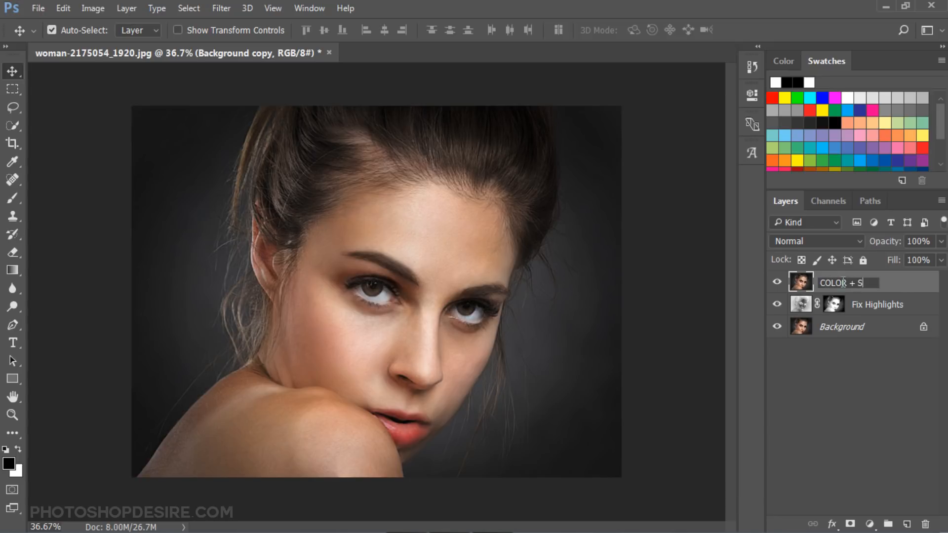
text(OFTNESS)
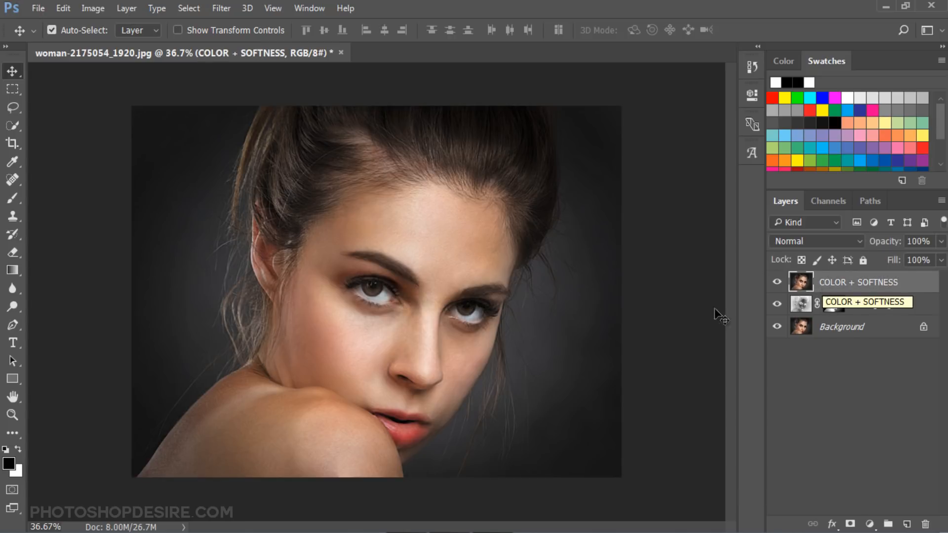
click(221, 8)
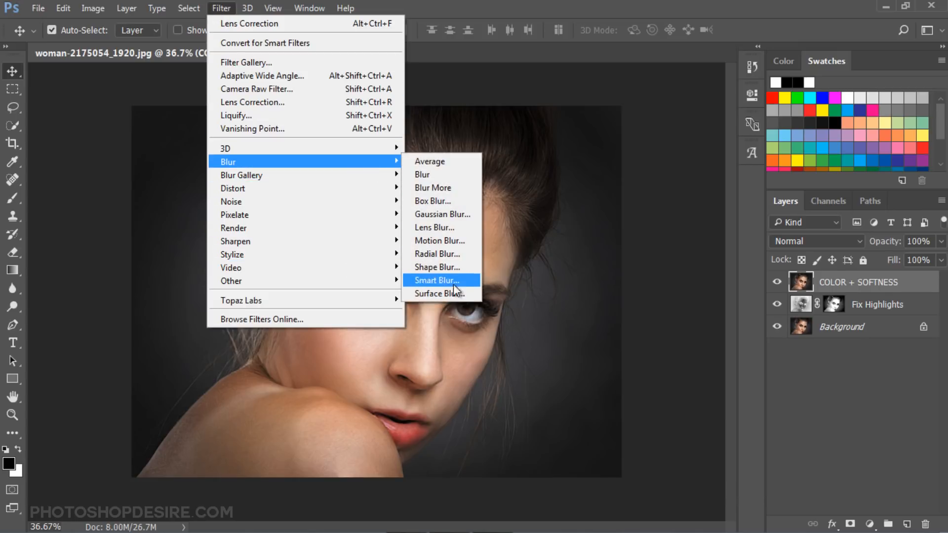
Step: Apply Surface Blur with radius 60 and threshold 30 to COLOR + SOFTNESS
click(437, 293)
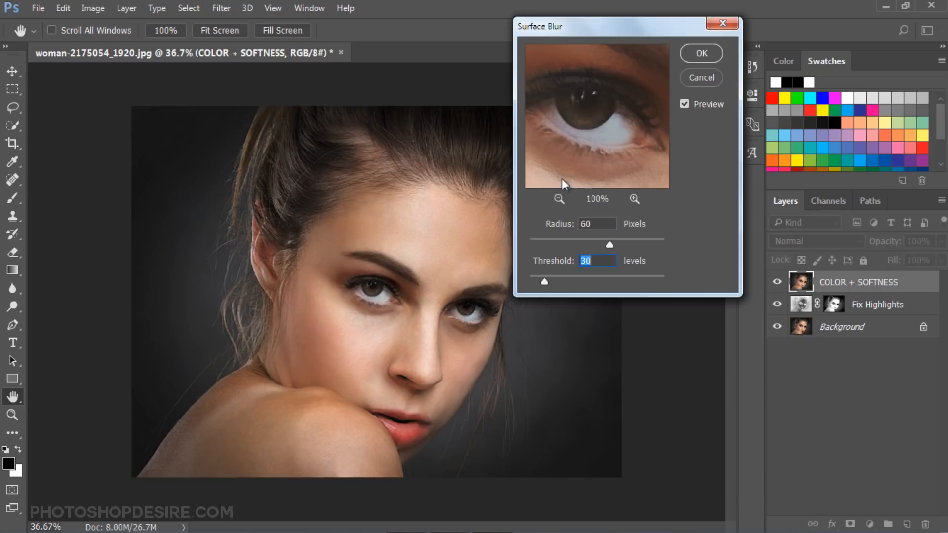
click(559, 200)
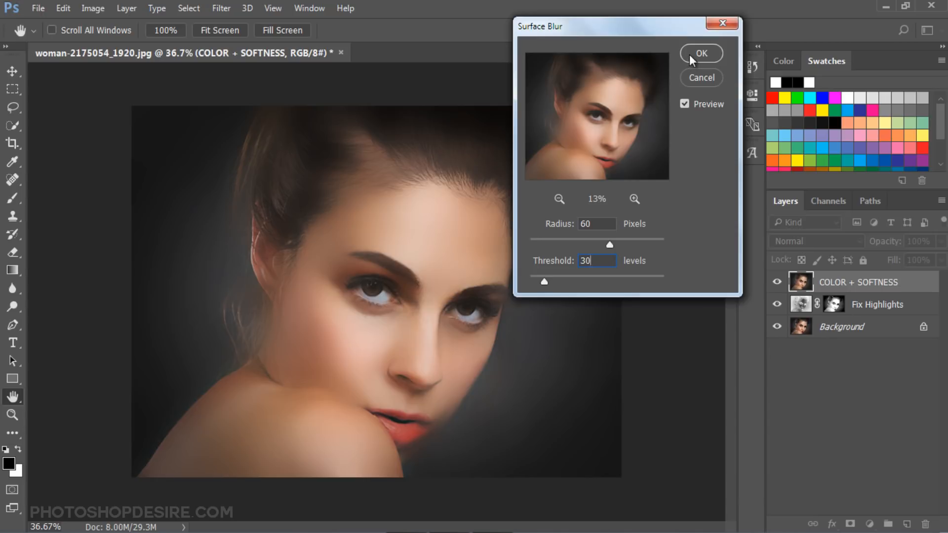
click(701, 53)
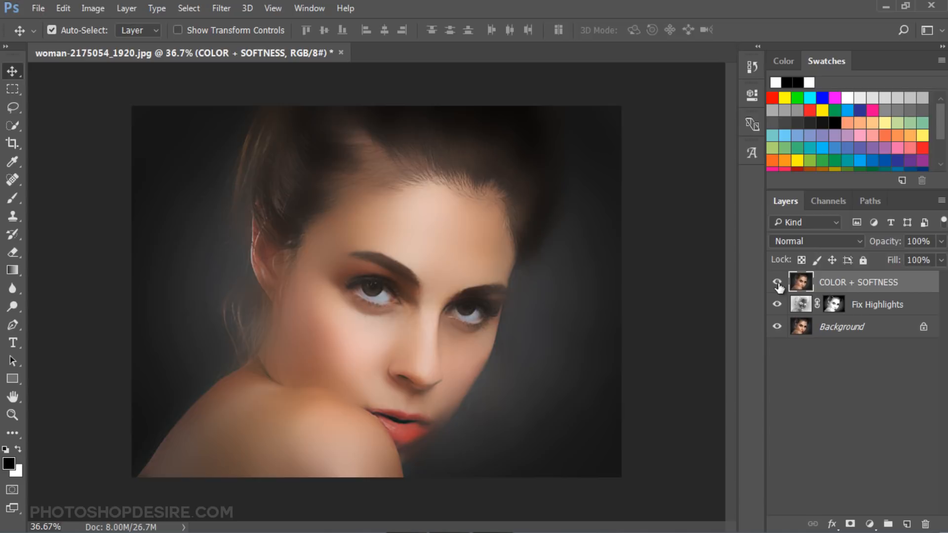
Step: Add a Background copy at the top of the stack named 'Details + TEXTURE'
click(778, 283)
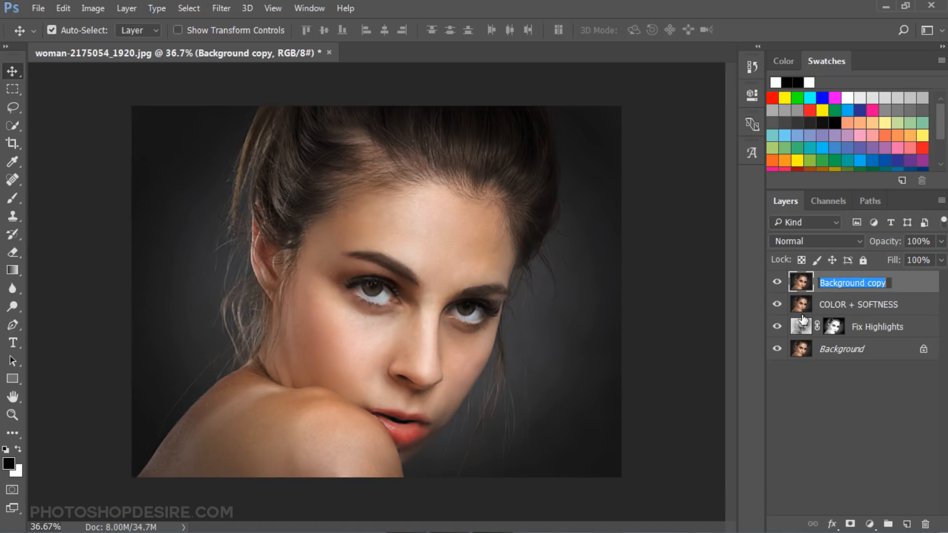
text(Details)
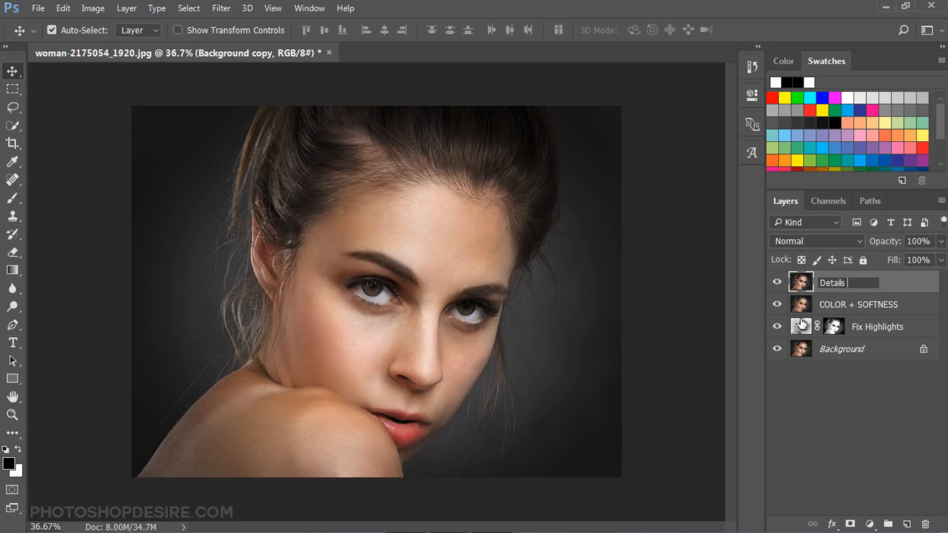
text(+ TEXTURE)
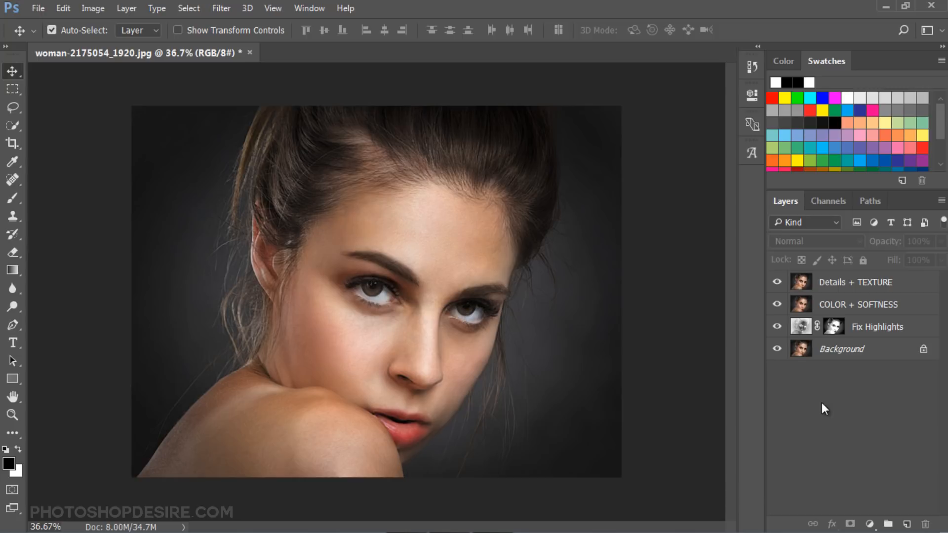
click(855, 282)
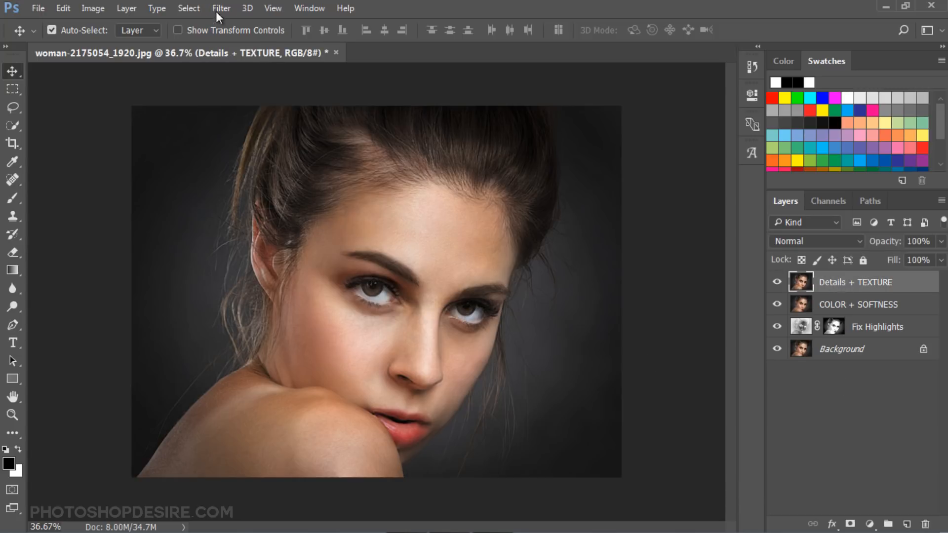
Step: Apply a High Pass filter with radius 2.0 to Details + TEXTURE
click(221, 8)
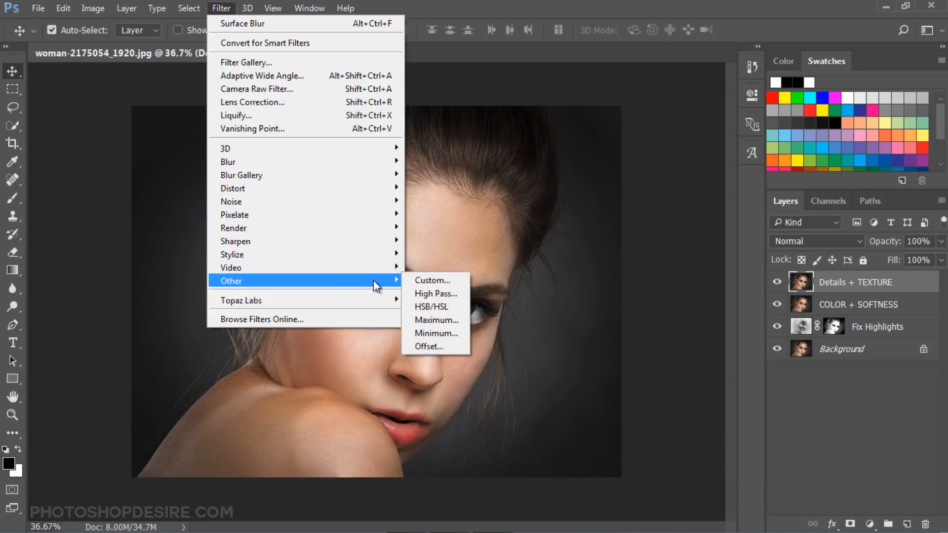
click(435, 293)
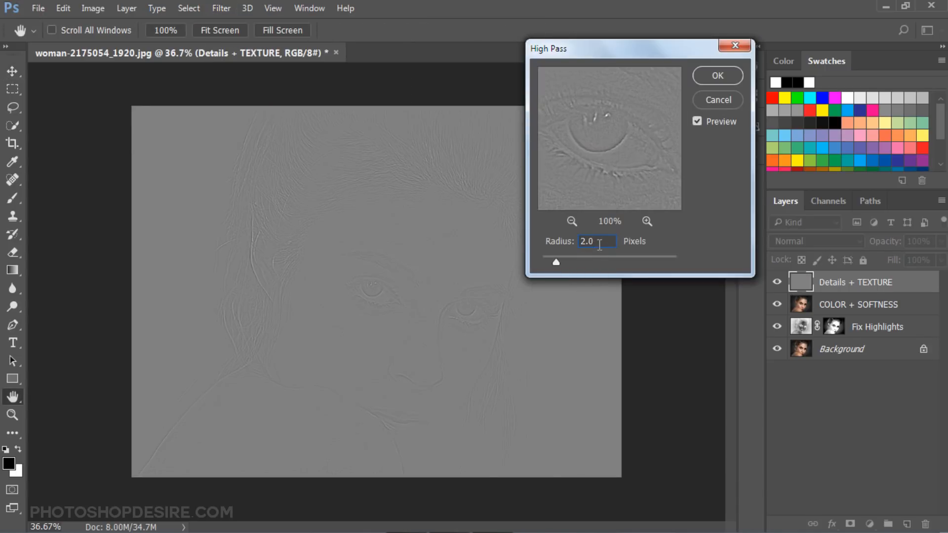
click(571, 221)
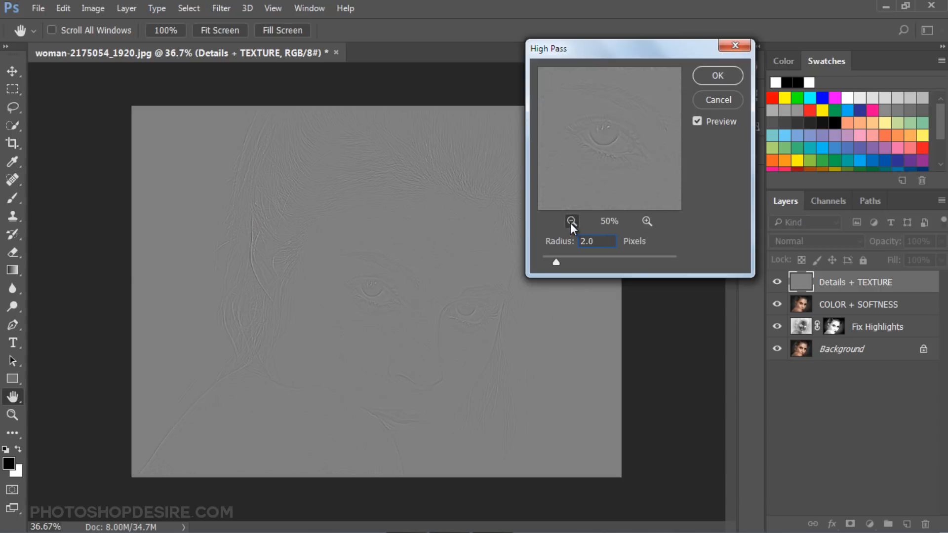
click(717, 75)
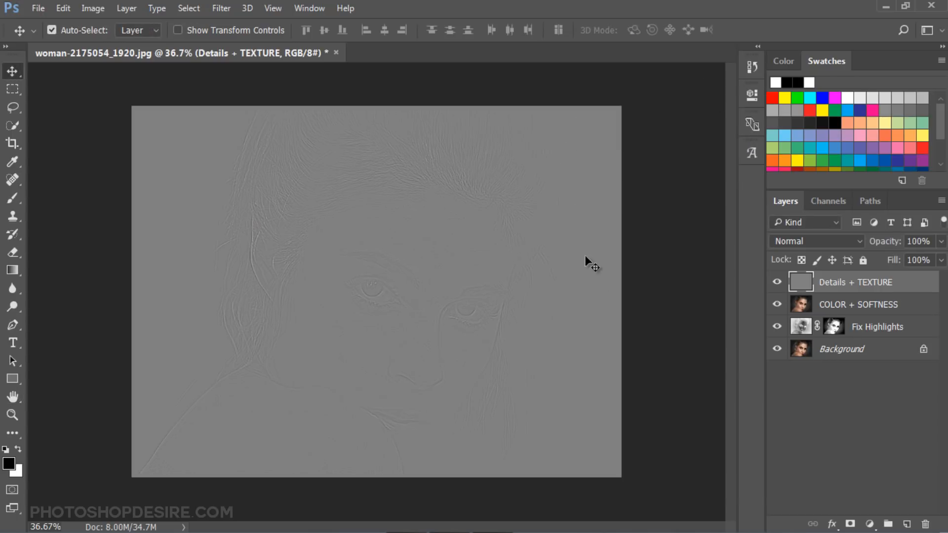
Step: Set the texture layer to Linear Light and select it together with COLOR + SOFTNESS
click(816, 242)
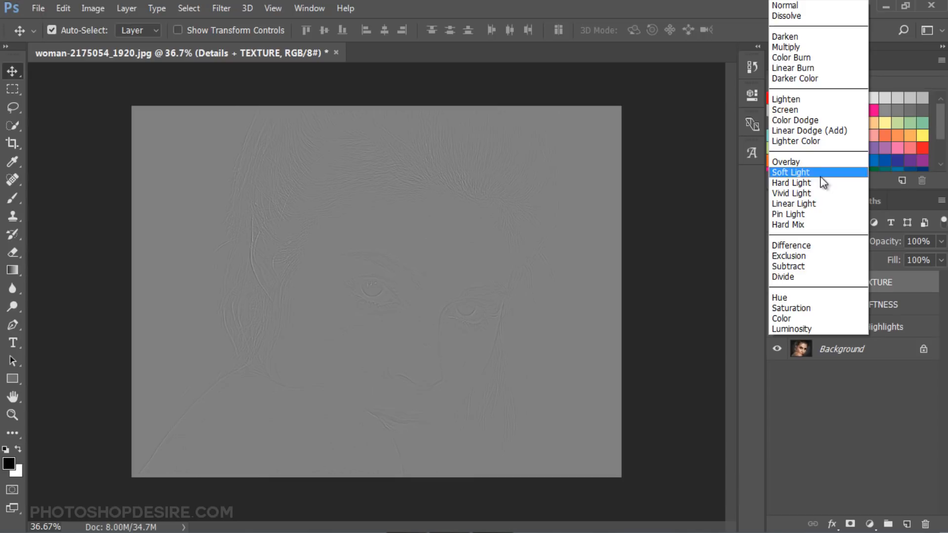
click(793, 203)
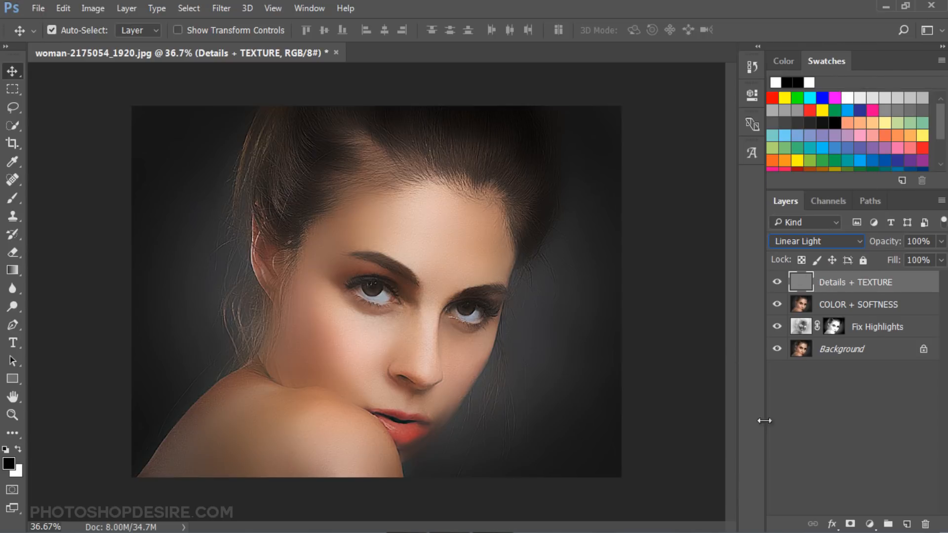
mouse_move(830, 299)
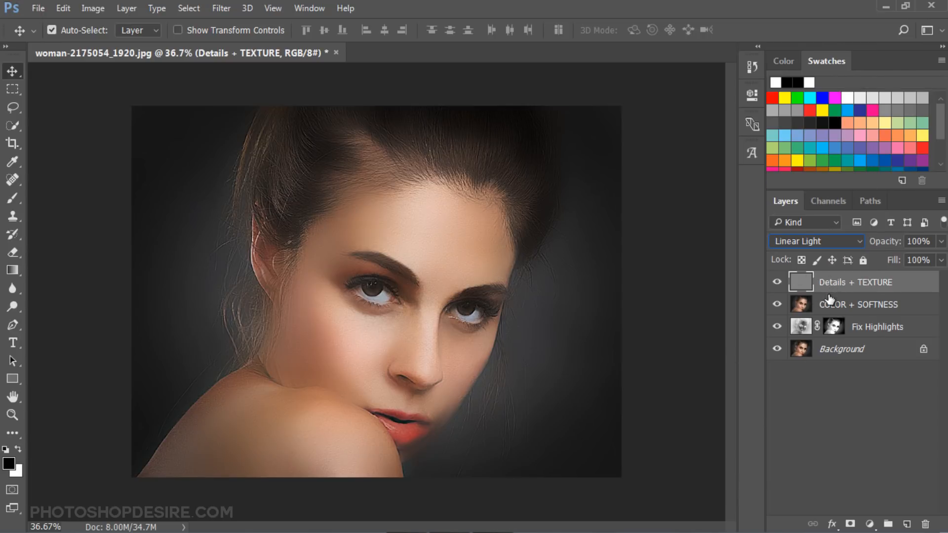
click(859, 304)
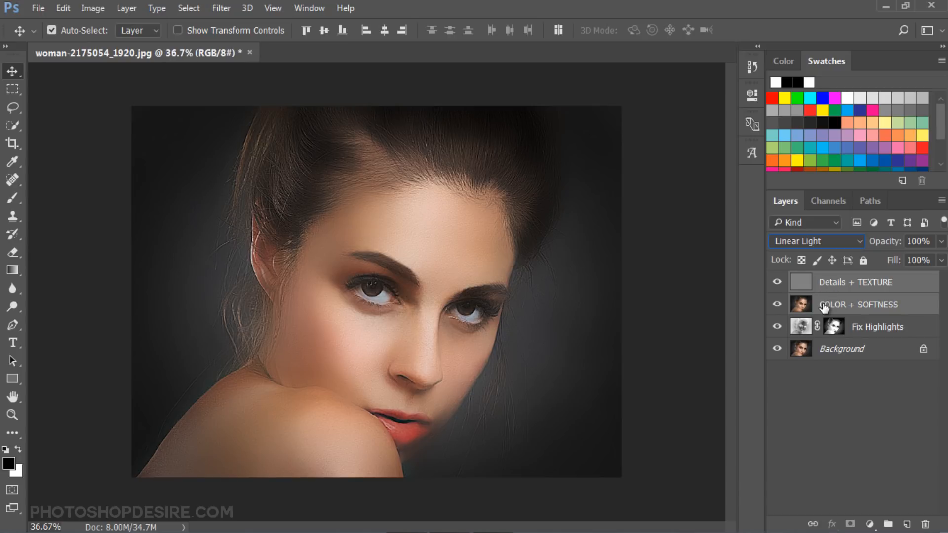
Step: Group the Details + TEXTURE and COLOR + SOFTNESS layers into a group named AIRBRUSHING
right_click(856, 304)
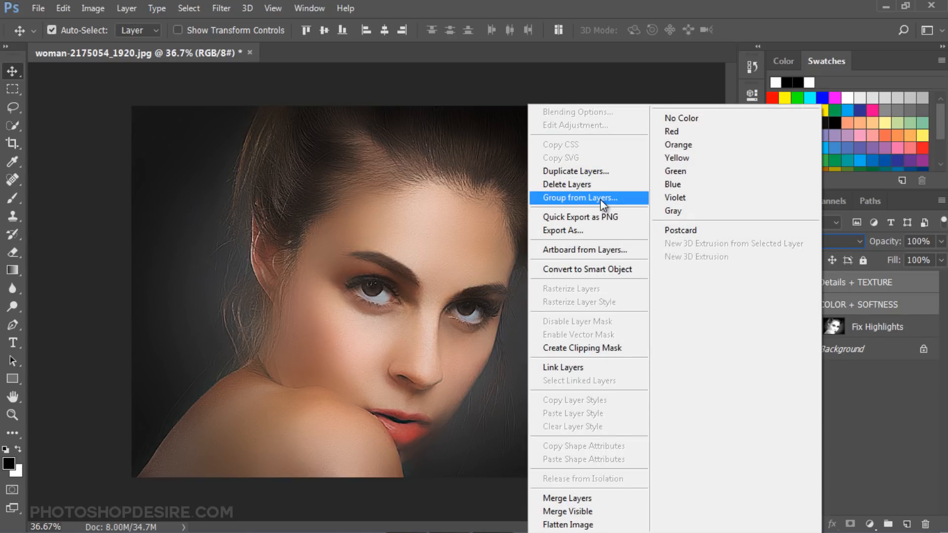
click(575, 198)
text(AIRBRUSHING)
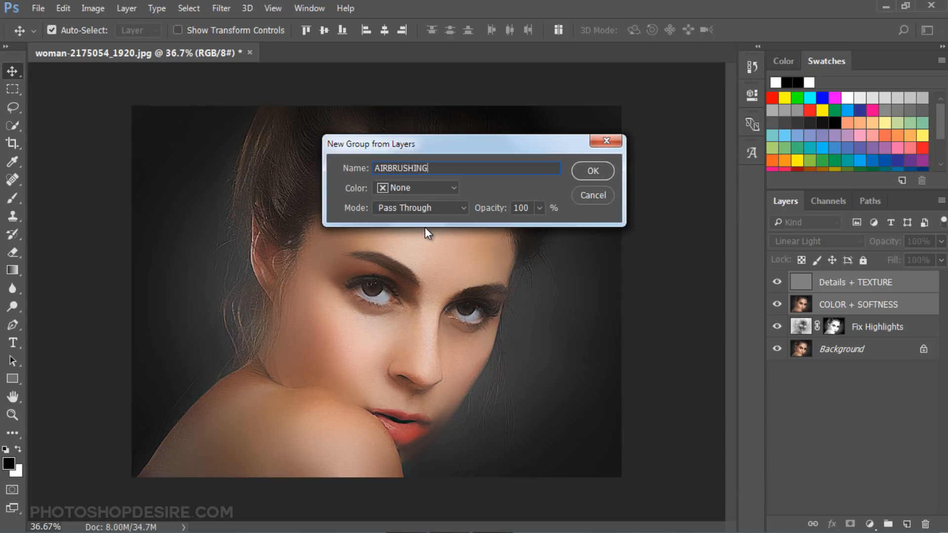
click(592, 171)
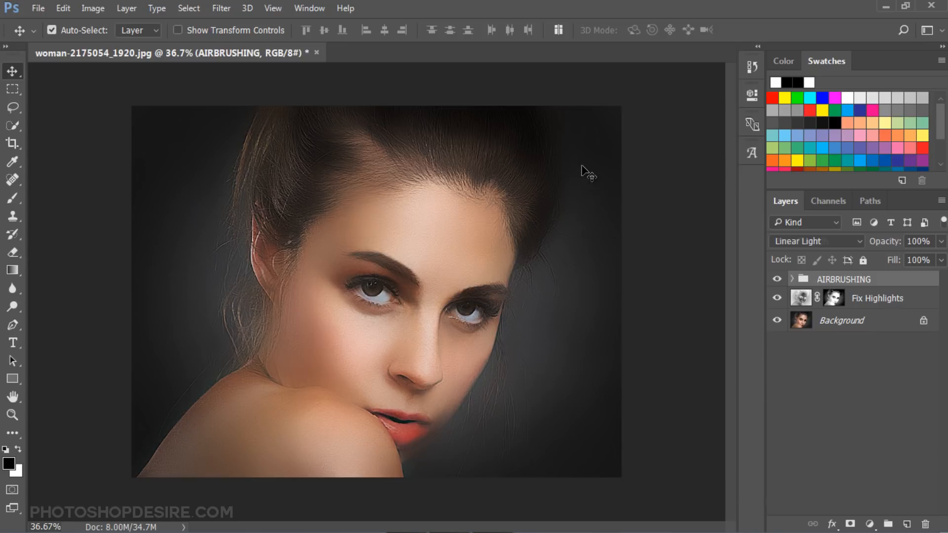
click(777, 279)
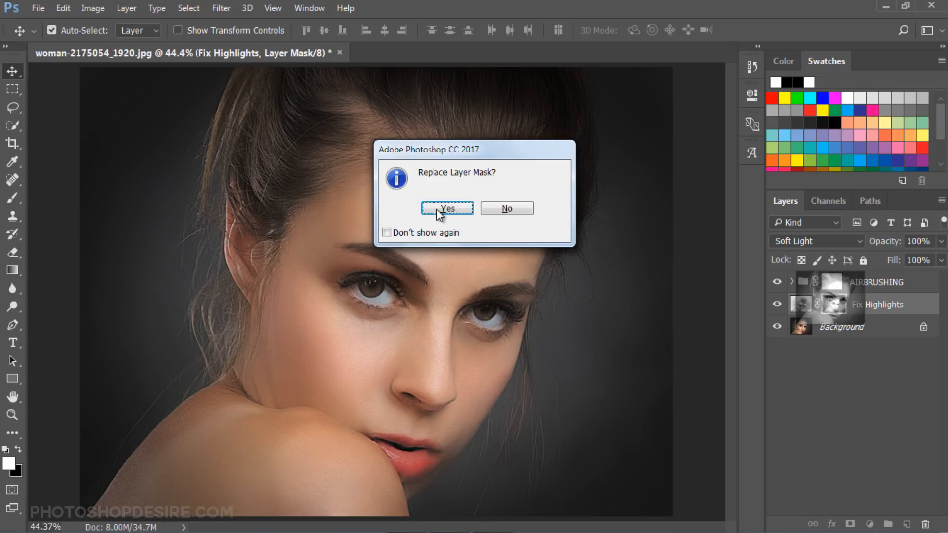
Step: Give the AIRBRUSHING group a copy of the Fix Highlights mask and make the group active
click(447, 208)
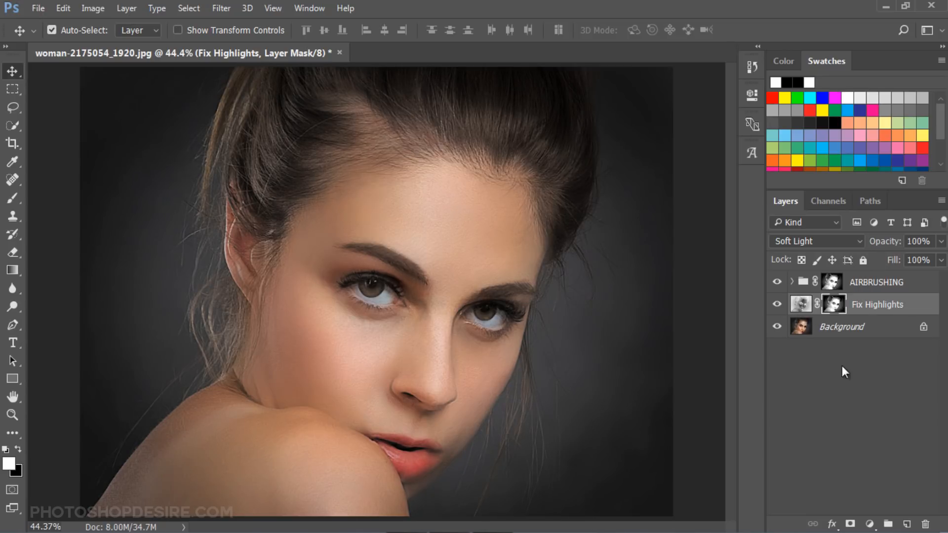
click(778, 282)
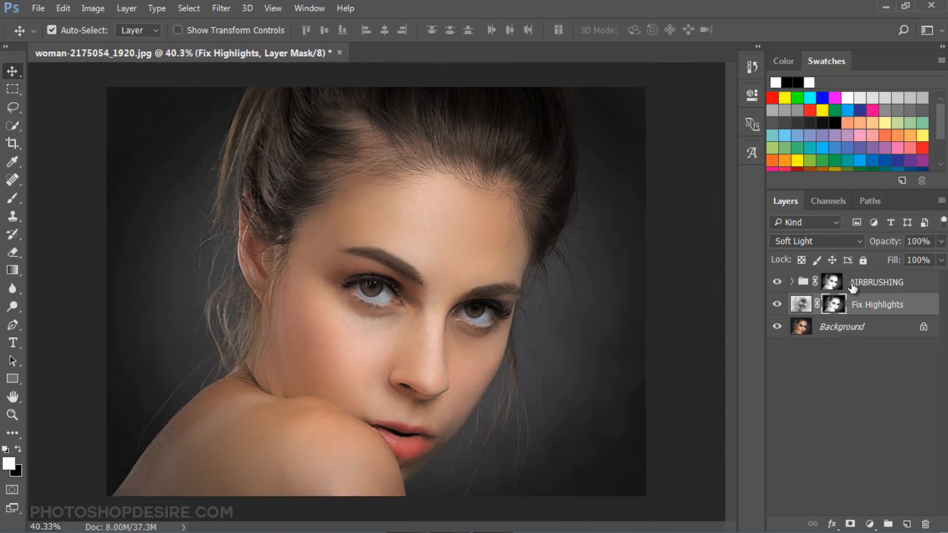
click(877, 282)
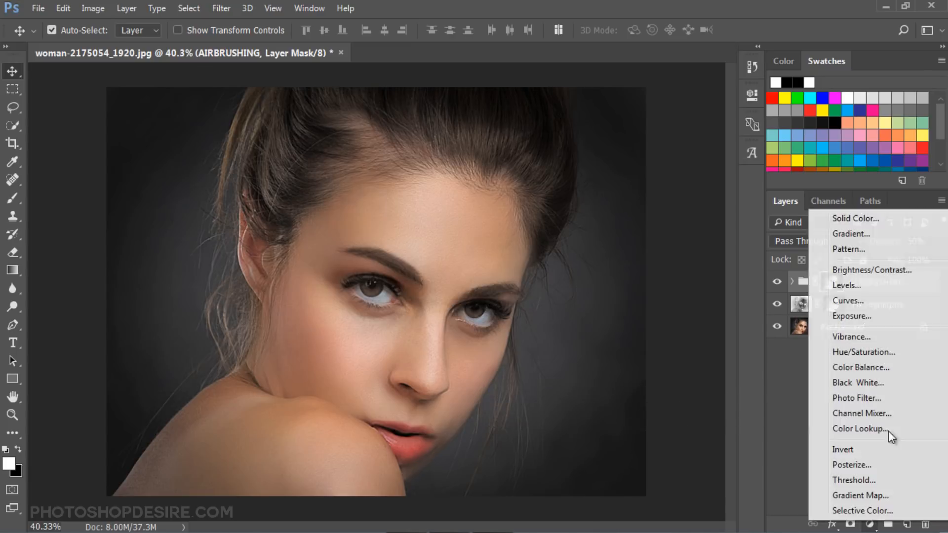
Step: Add a Brightness/Contrast adjustment layer with Brightness set to 50
click(872, 270)
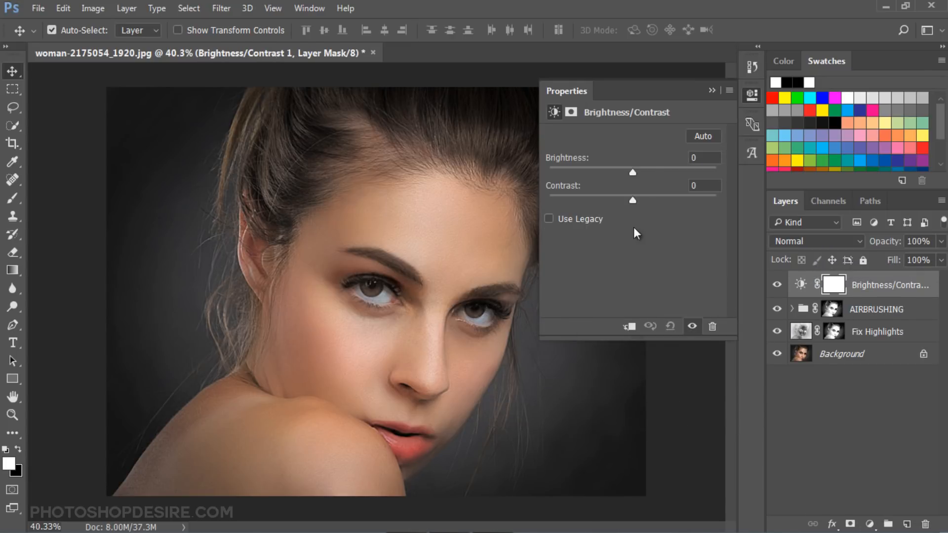
drag(633, 172, 662, 173)
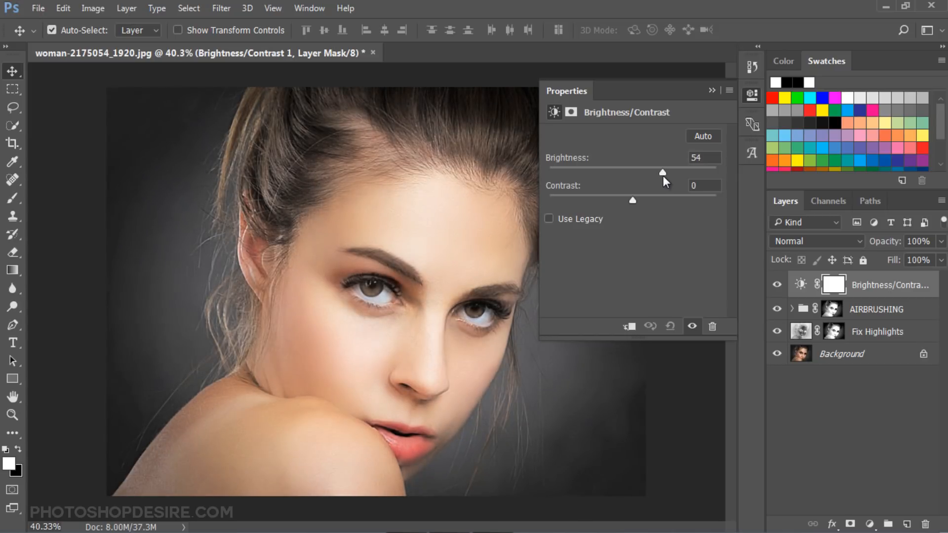
drag(663, 173, 660, 173)
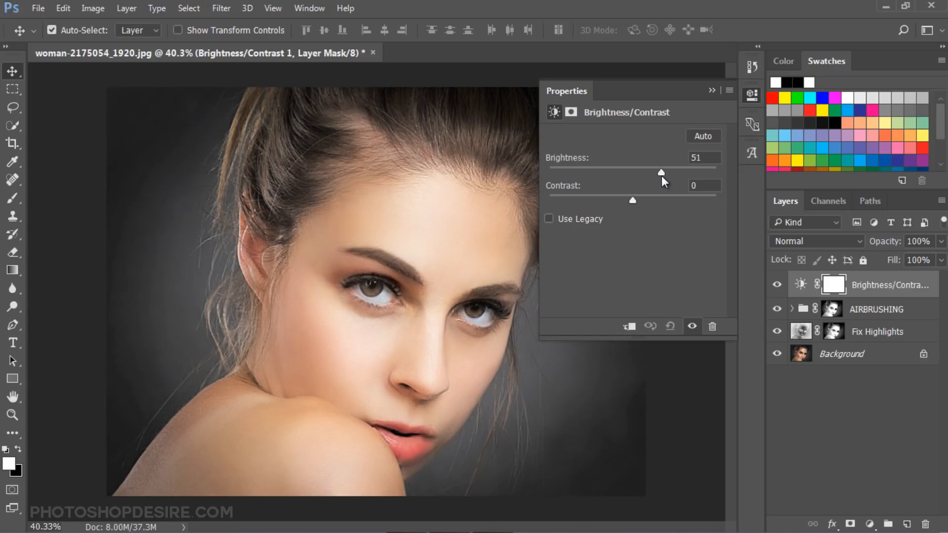
drag(661, 173, 661, 172)
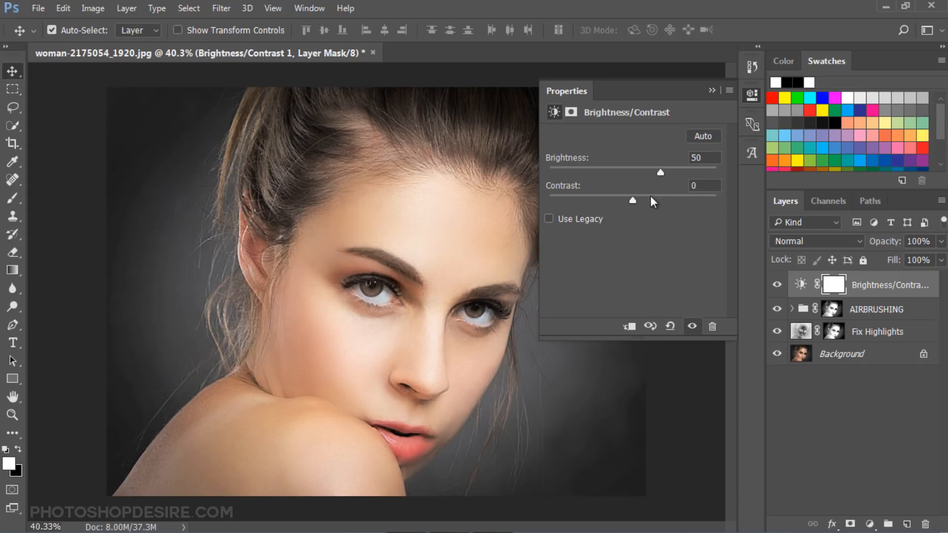
drag(633, 200, 716, 200)
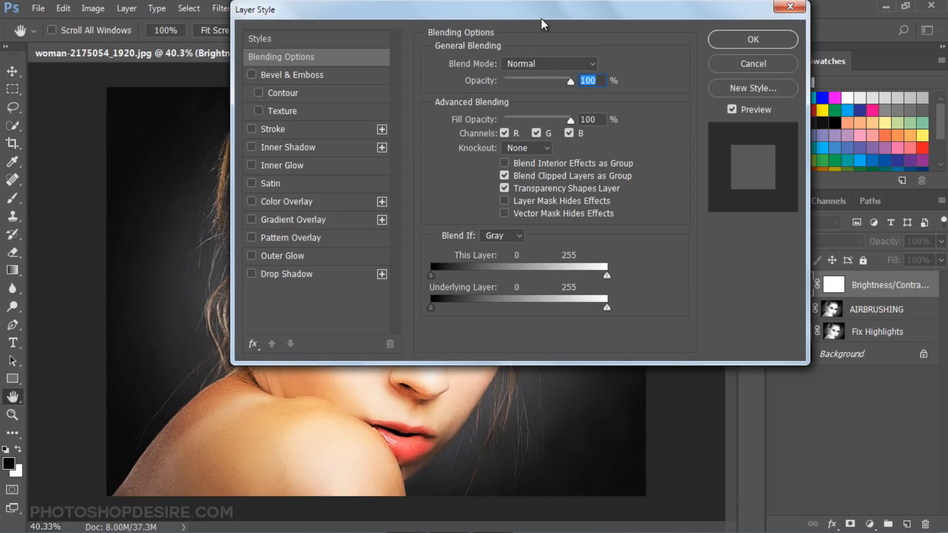
Step: Split the Brightness/Contrast layer's Underlying Layer black Blend If slider at 0/57
drag(541, 23, 634, 56)
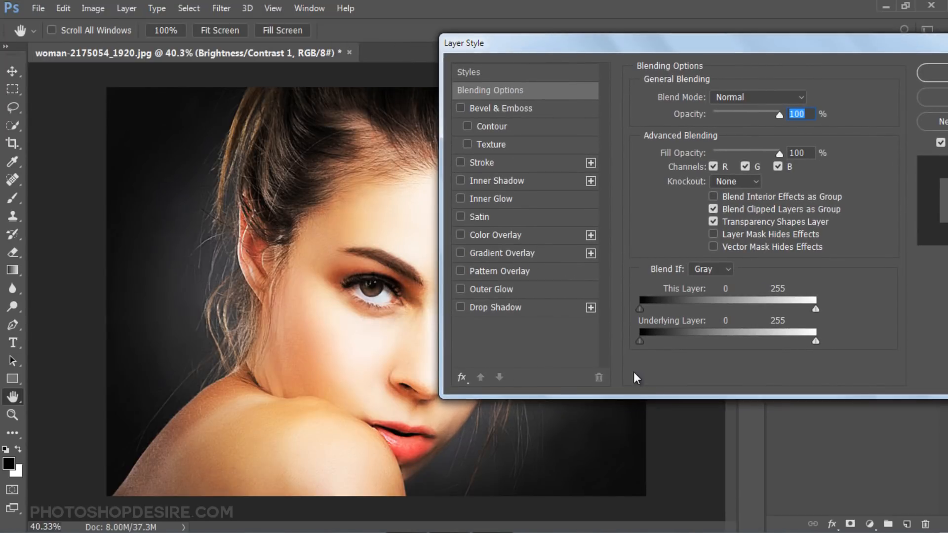
mouse_move(644, 347)
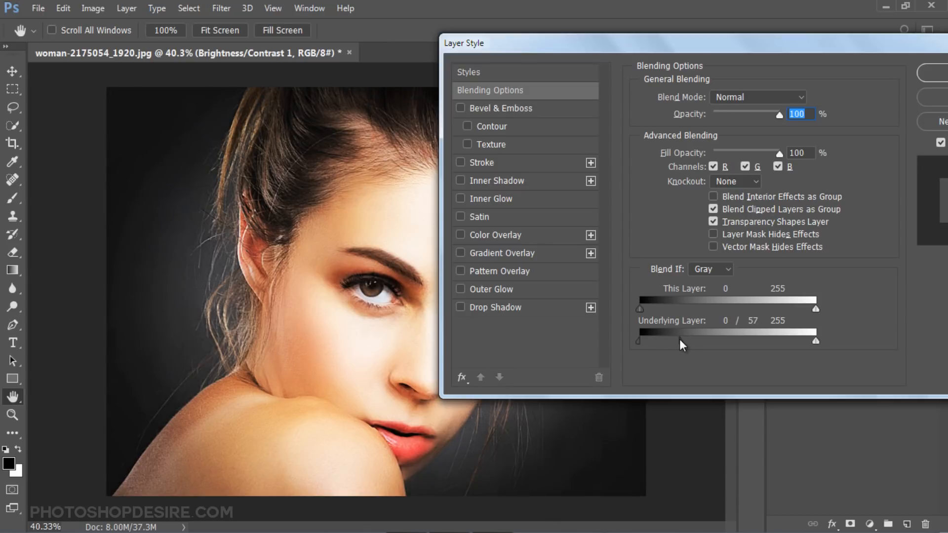
drag(647, 340, 660, 340)
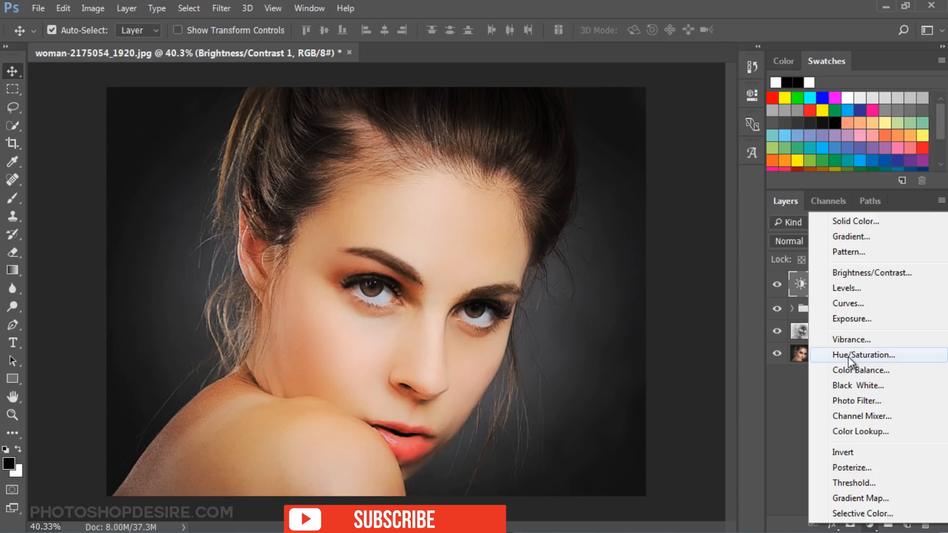
Step: Add a Hue/Saturation layer lowering Reds saturation, and also select the Brightness/Contrast layer
click(863, 355)
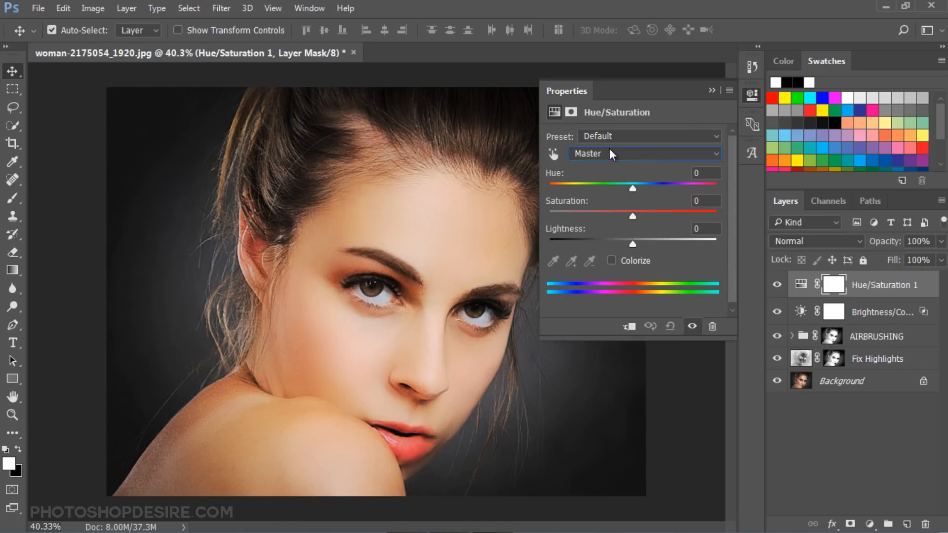
click(645, 153)
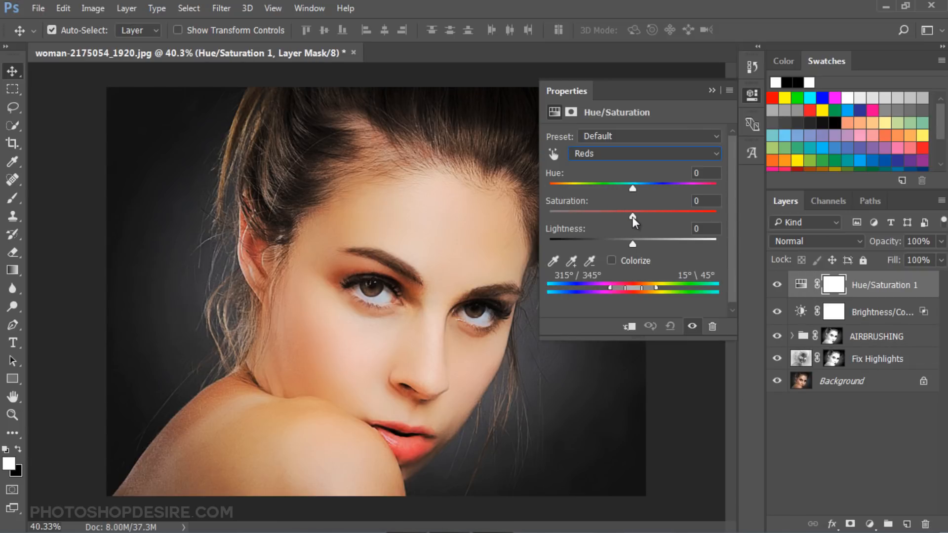
drag(634, 215, 631, 215)
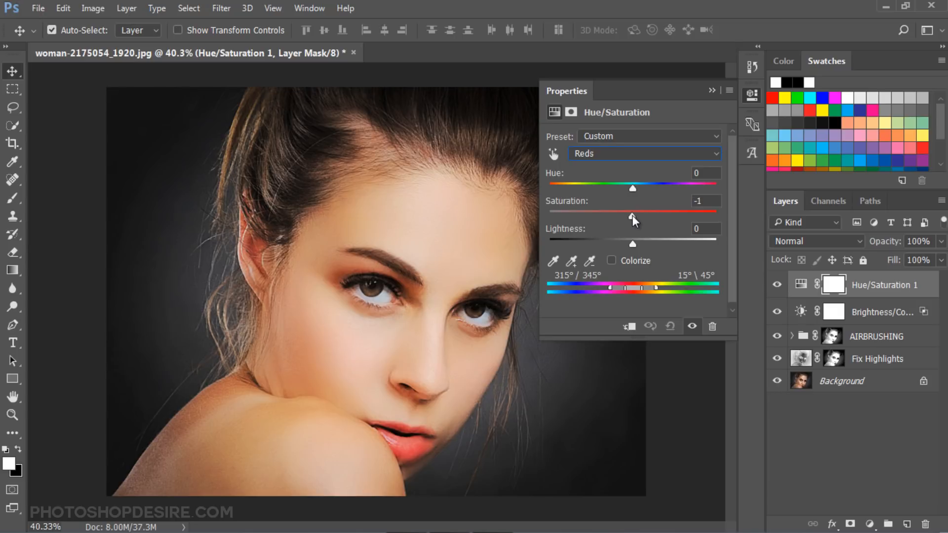
drag(633, 218, 599, 217)
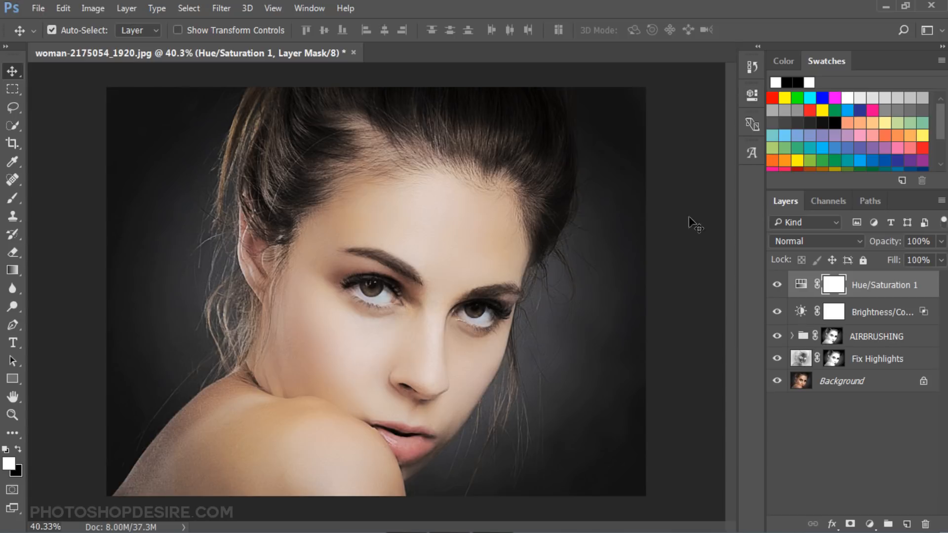
click(883, 311)
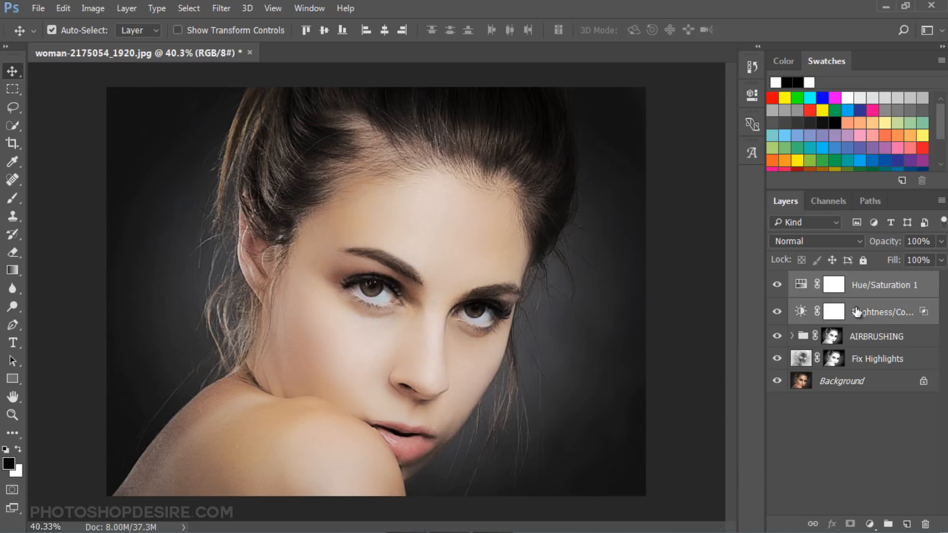
Step: Group the two adjustment layers and start typing the group name 'EYES BRI'
right_click(883, 311)
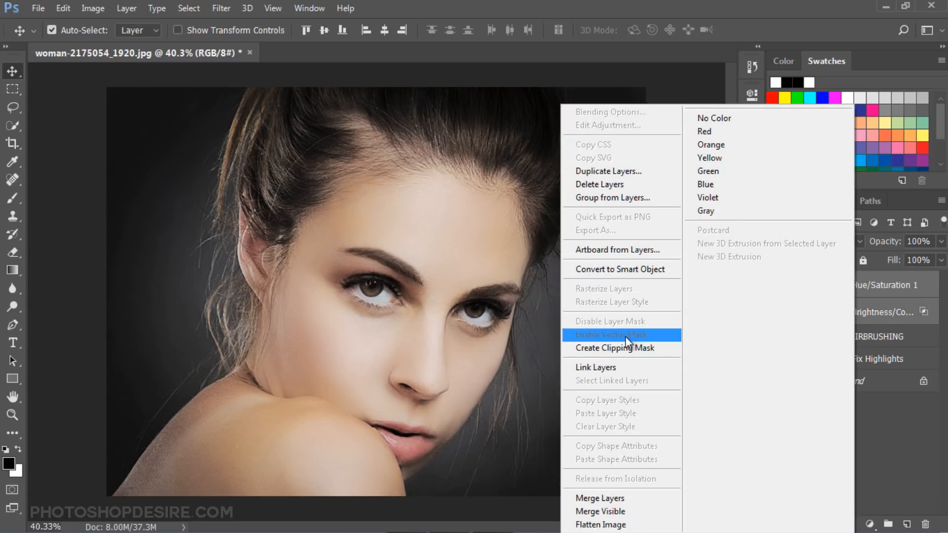
click(612, 197)
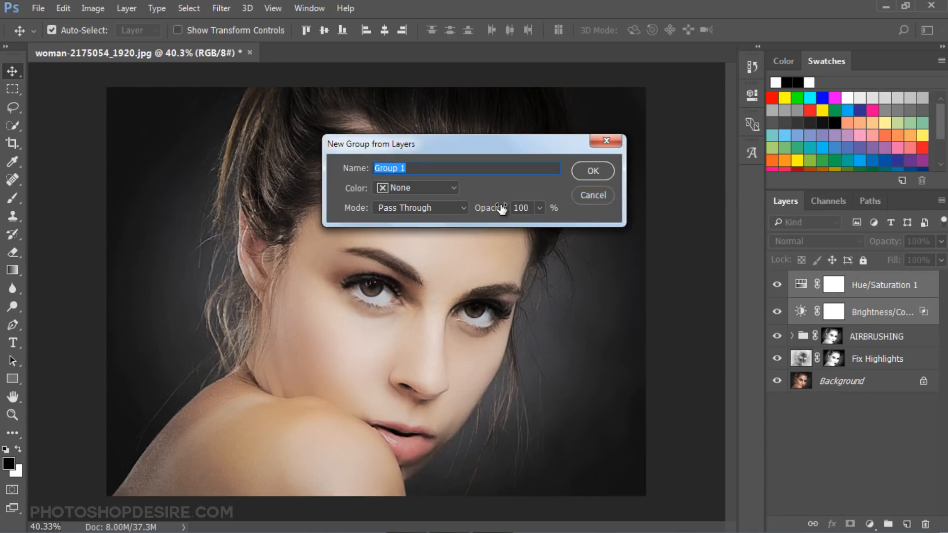
text(B)
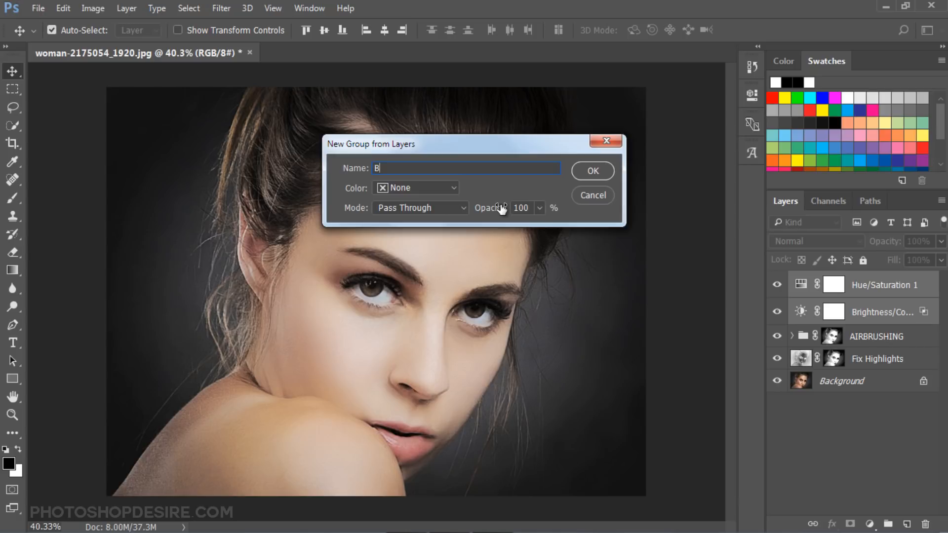
text(YES BRI)
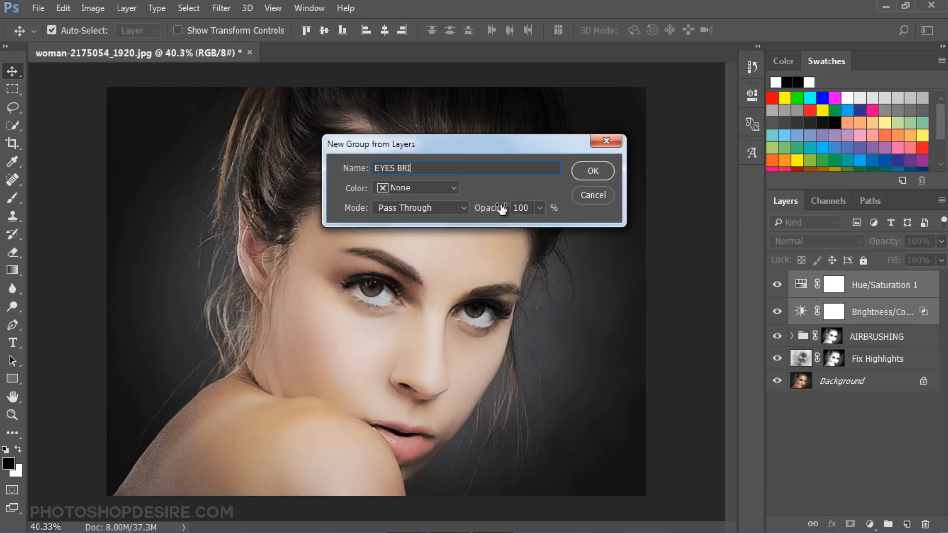
Step: Name the new group EYES BRIGHTNESS and lower its opacity to 50%
text(GHTNESS)
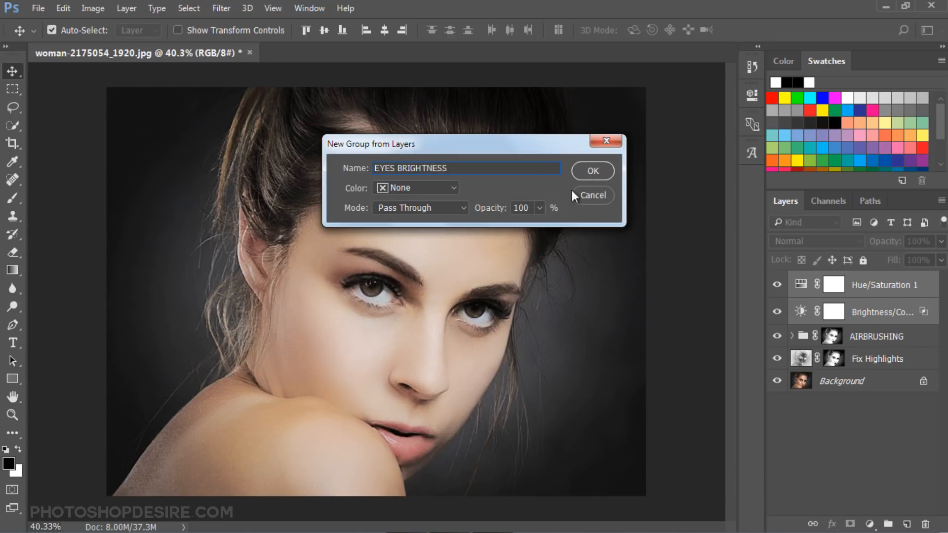
click(591, 172)
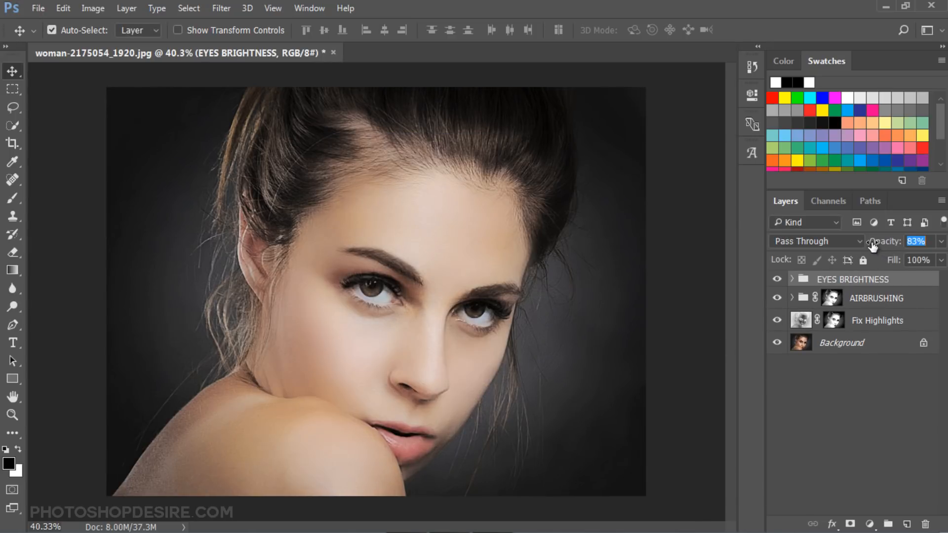
drag(901, 240, 865, 241)
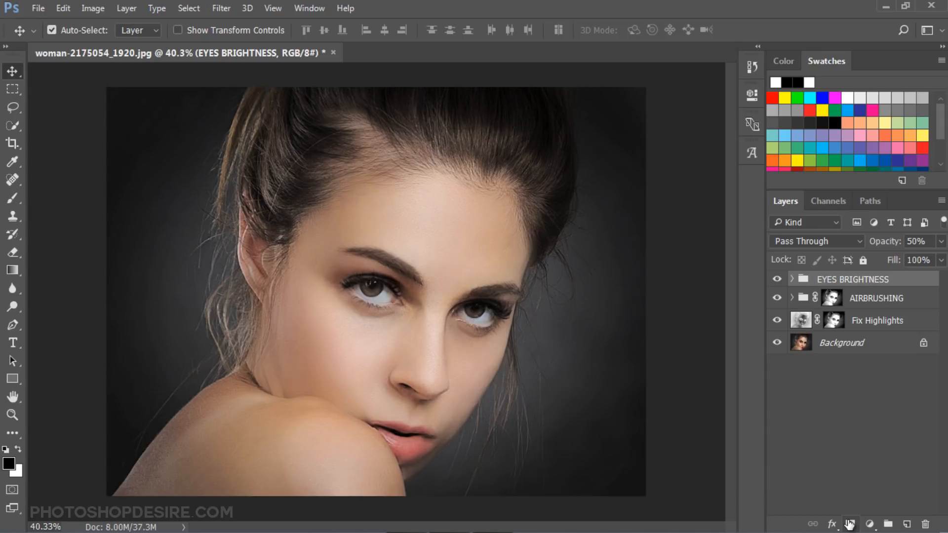
mouse_move(143, 13)
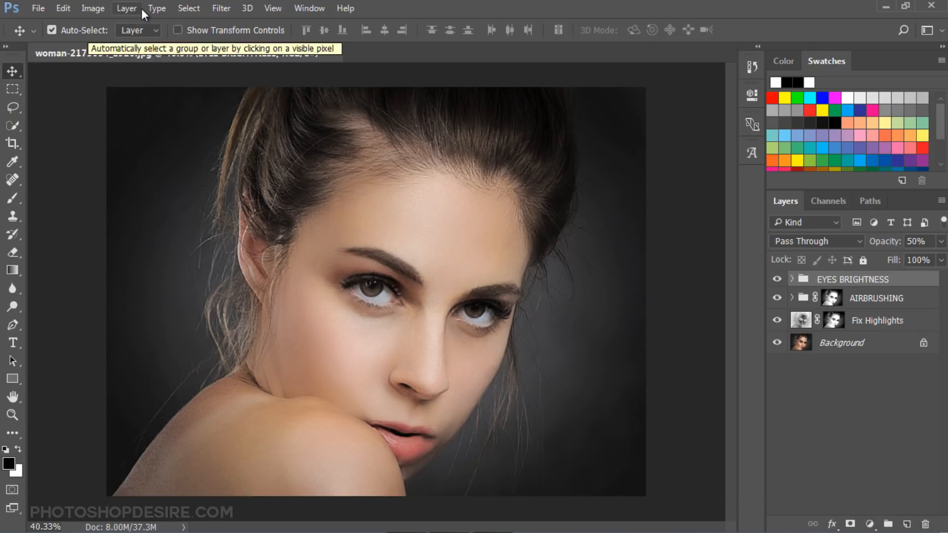
Step: Add a black mask to EYES BRIGHTNESS, paint white over both irises, and compare before/after
click(126, 8)
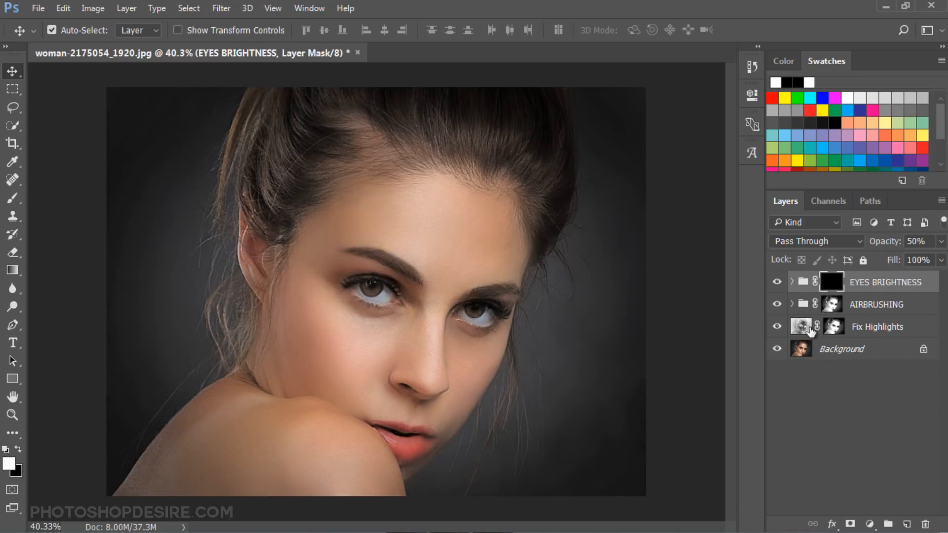
click(13, 199)
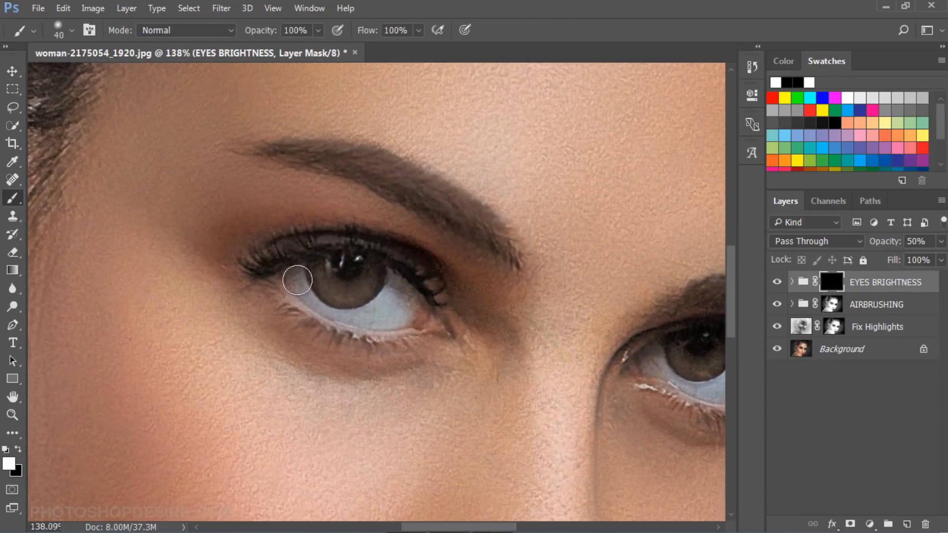
drag(297, 280, 413, 305)
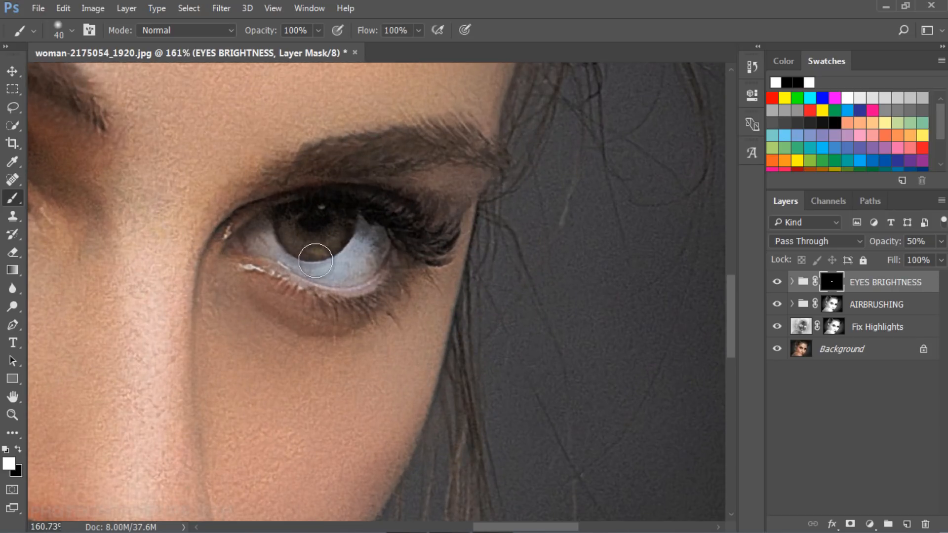
drag(315, 260, 363, 259)
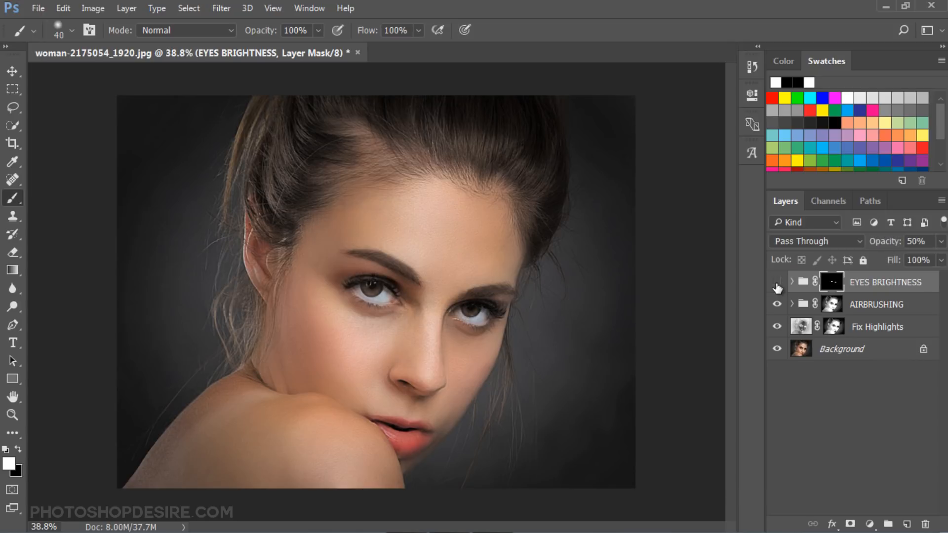
click(777, 282)
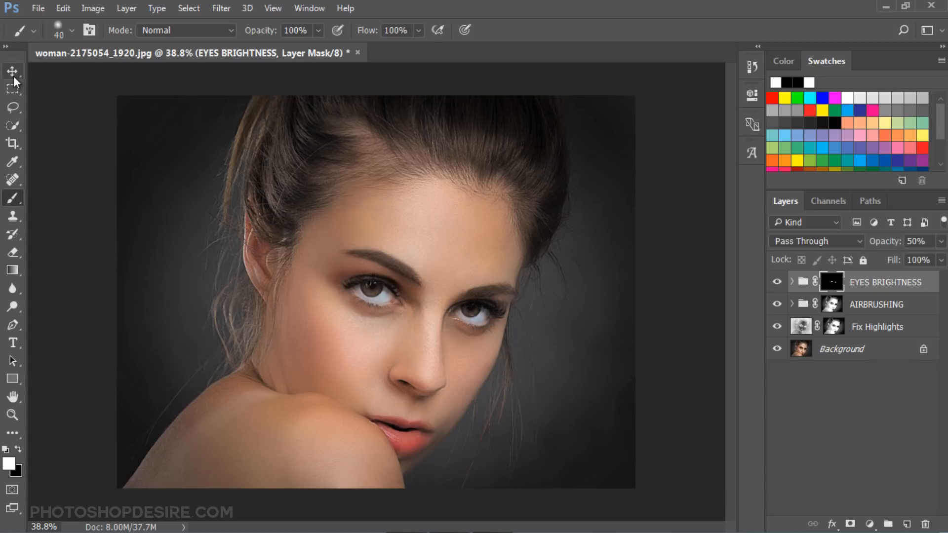
Step: Set Hue/Saturation 2 to Reds with saturation -20, hue +8, in Color blend mode
click(11, 71)
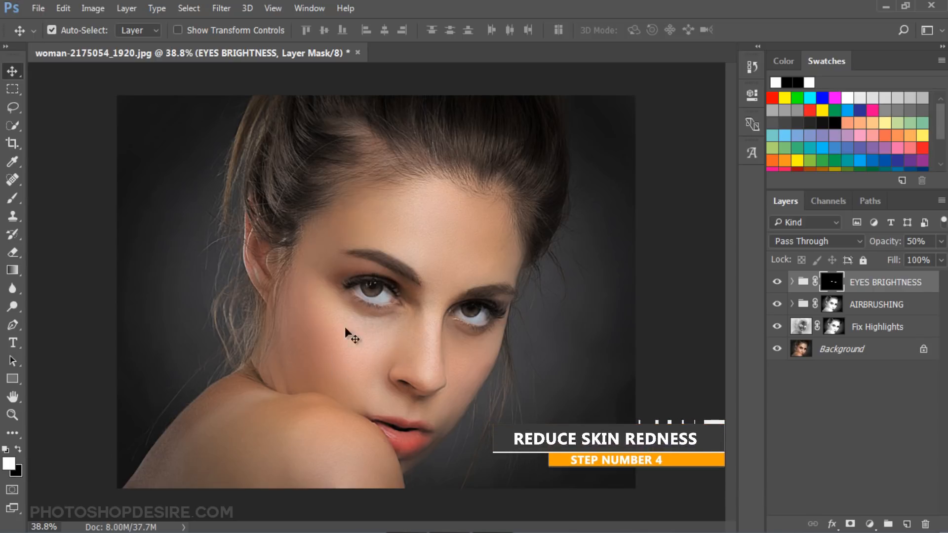
mouse_move(369, 367)
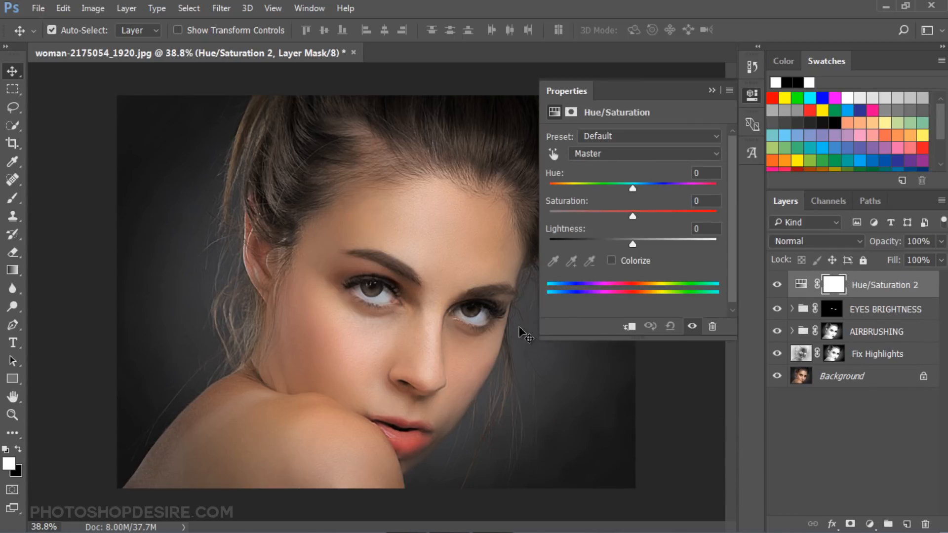
click(645, 153)
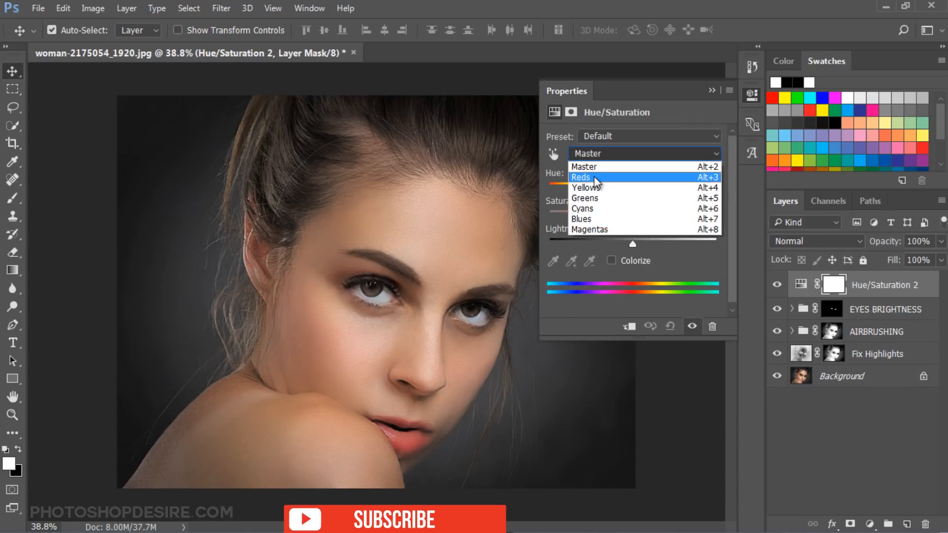
click(580, 177)
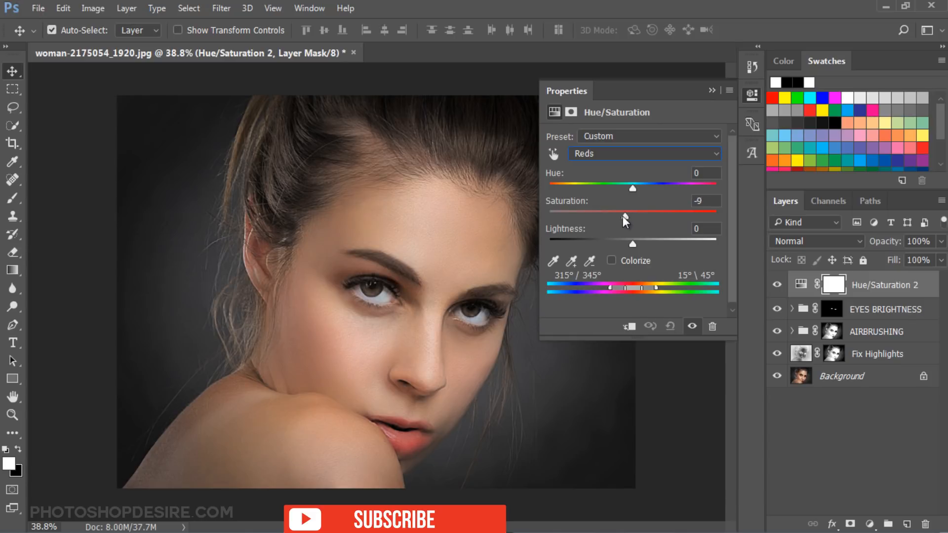
drag(633, 216, 617, 216)
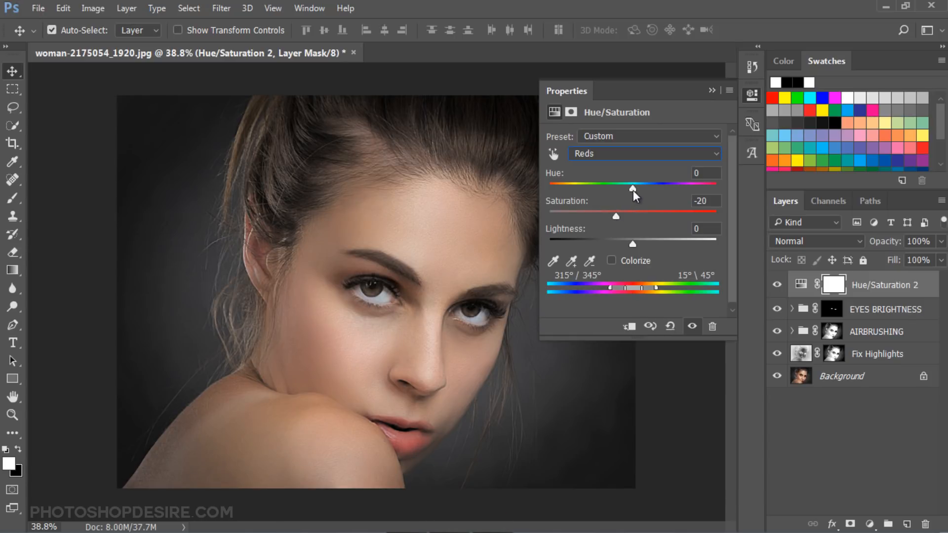
drag(633, 189, 640, 188)
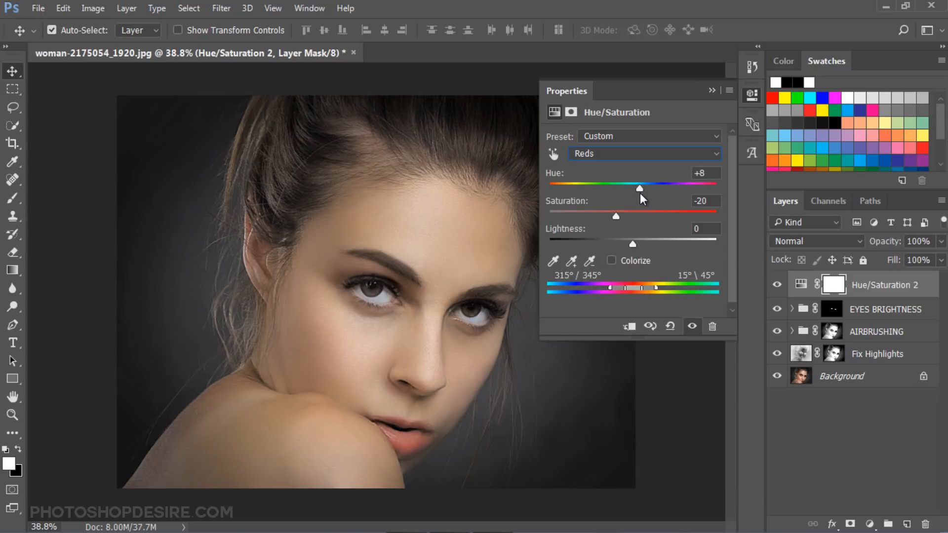
drag(639, 188, 641, 188)
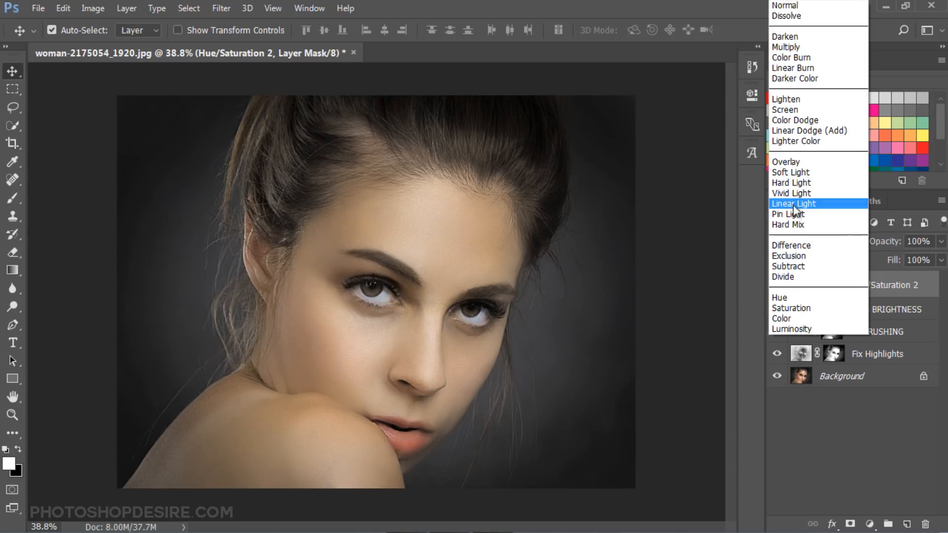
click(781, 318)
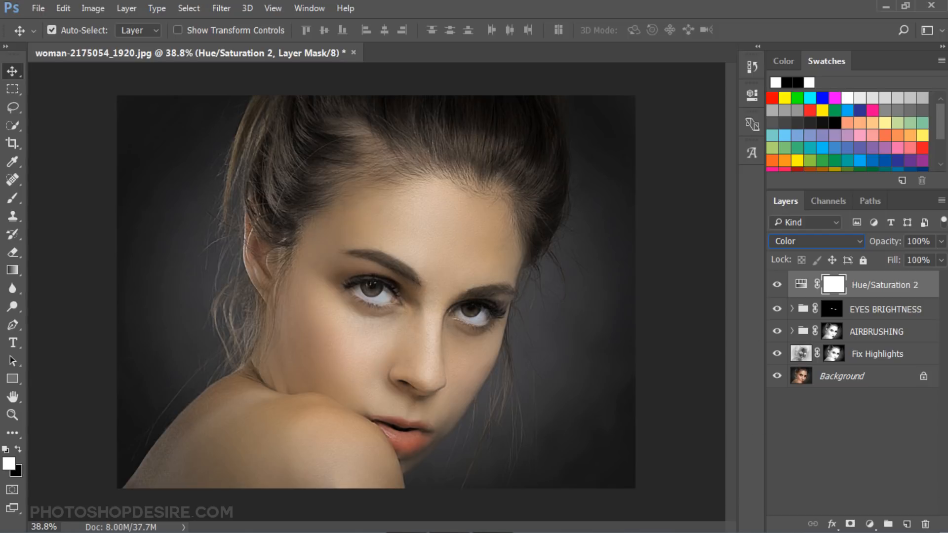
mouse_move(846, 291)
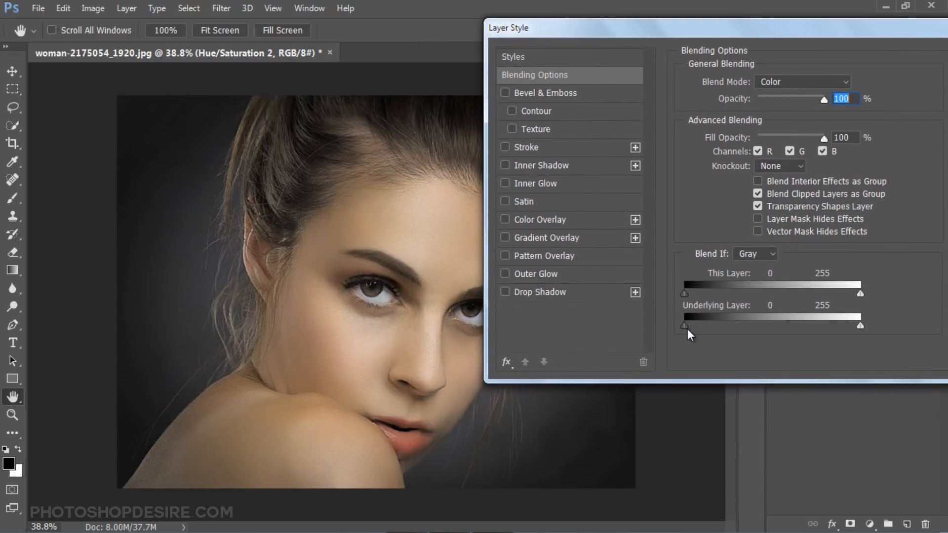
Step: Split Hue/Saturation 2's Underlying Layer black Blend If slider to 0/132
drag(684, 325, 686, 326)
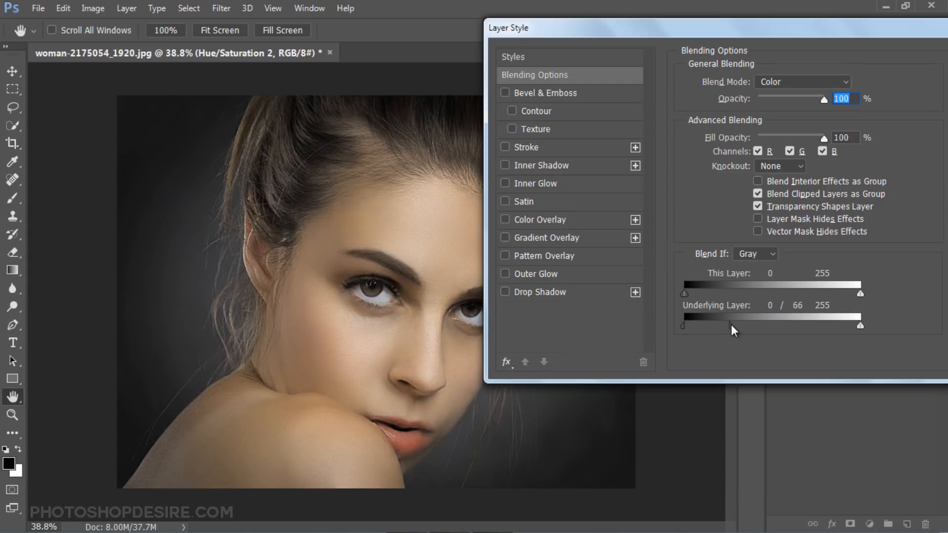
drag(735, 325, 776, 325)
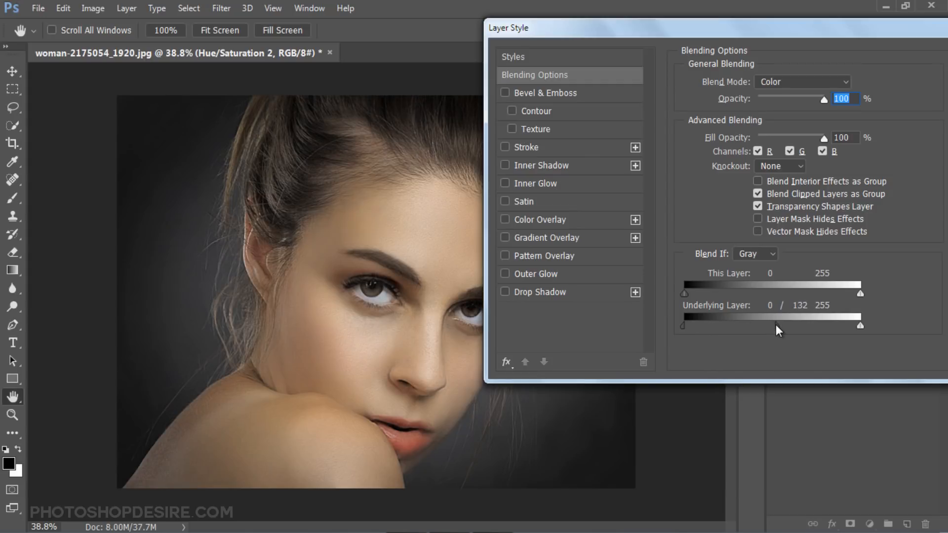
drag(780, 326, 765, 326)
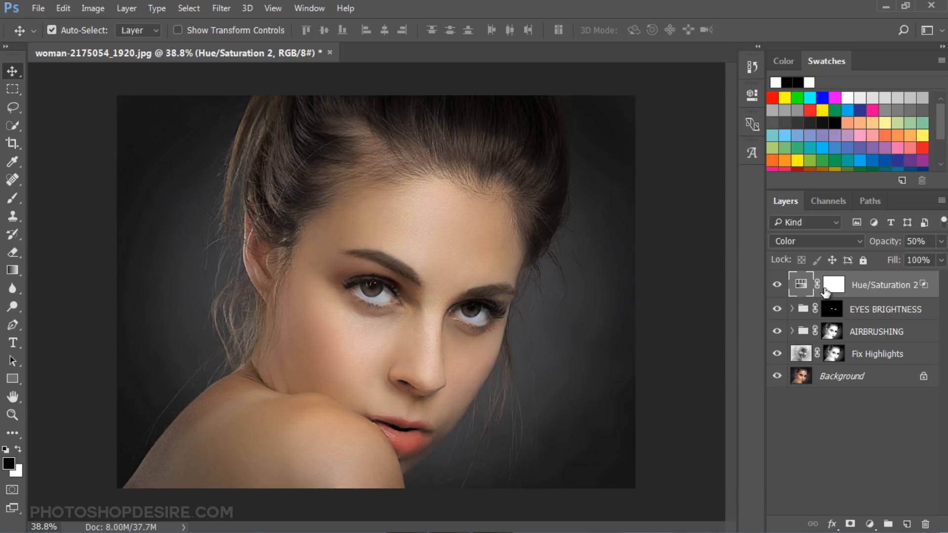
Step: Replace the Hue/Saturation layer's mask with the AIRBRUSHING mask and rename it 'Fix Redness'
click(833, 285)
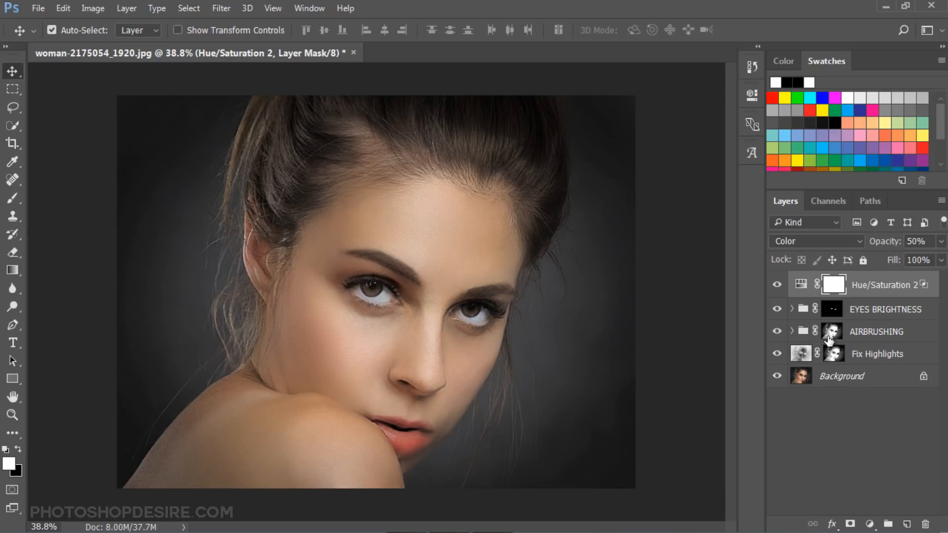
mouse_move(832, 353)
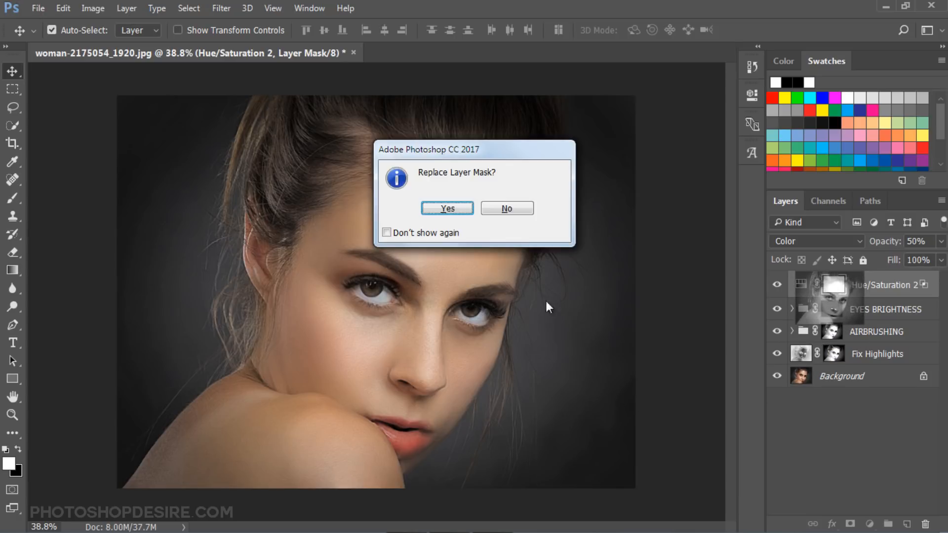
click(448, 208)
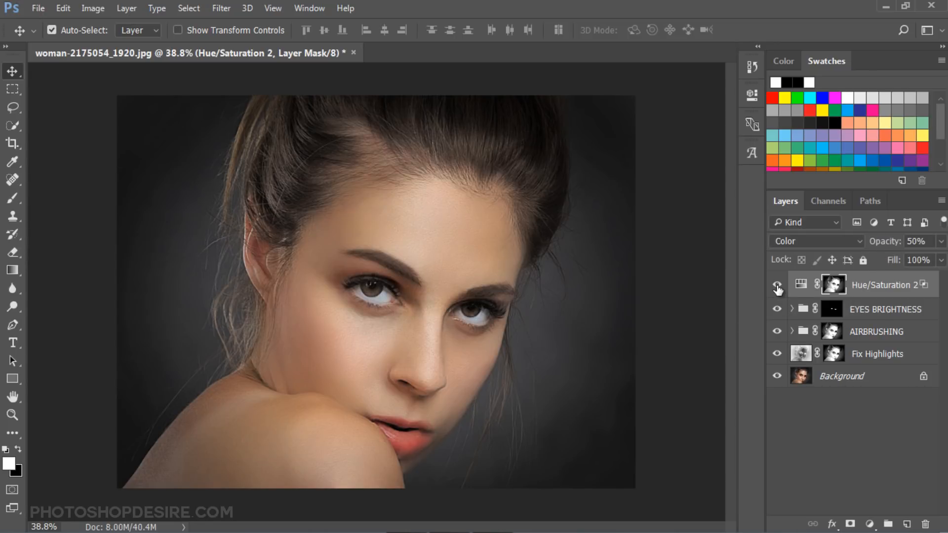
double_click(882, 285)
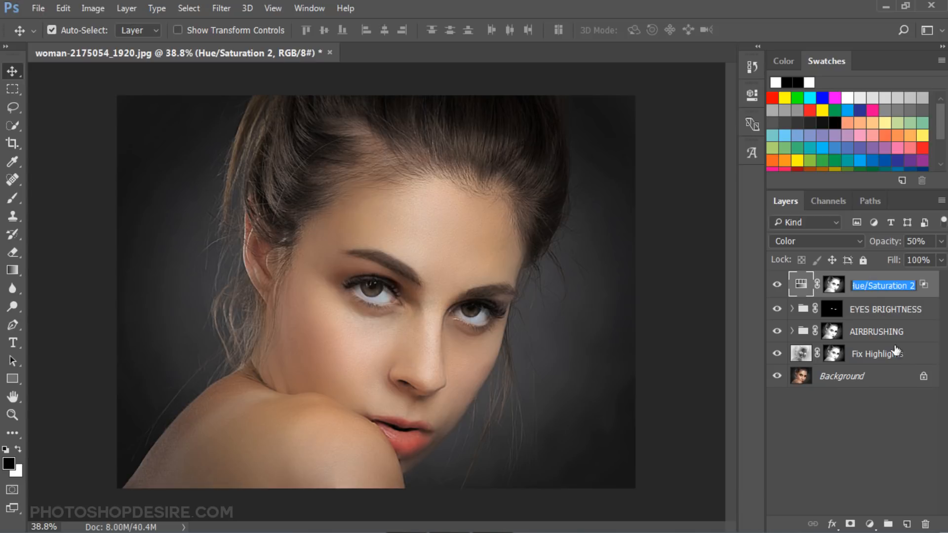
text(Fix R)
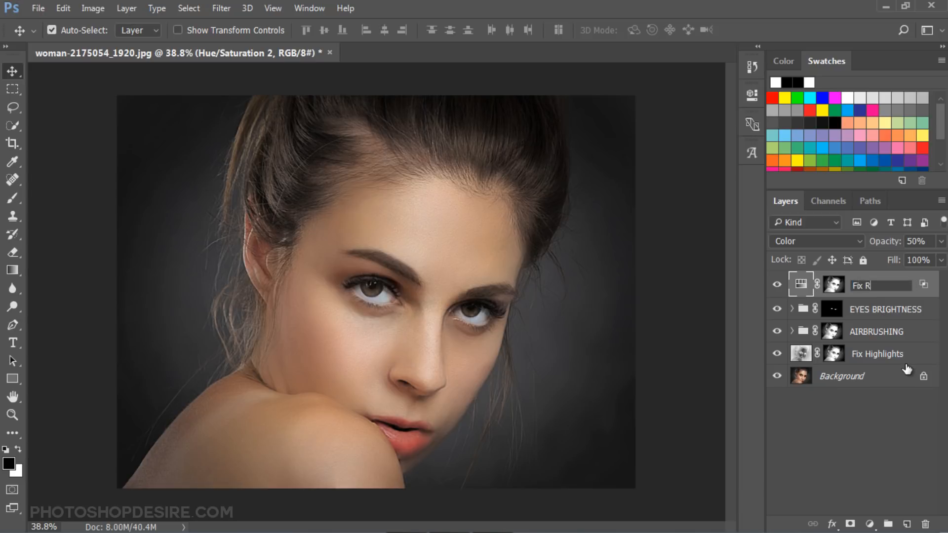
text(edness)
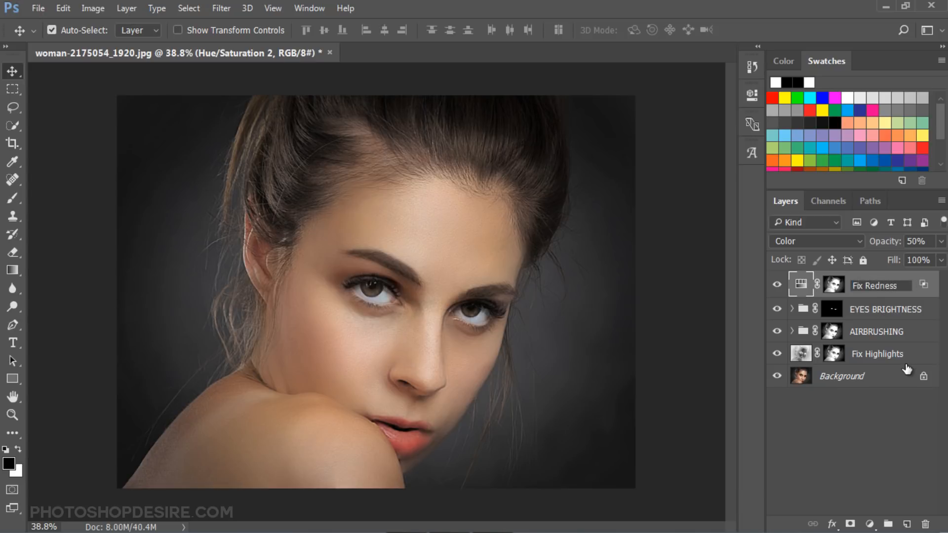
click(777, 285)
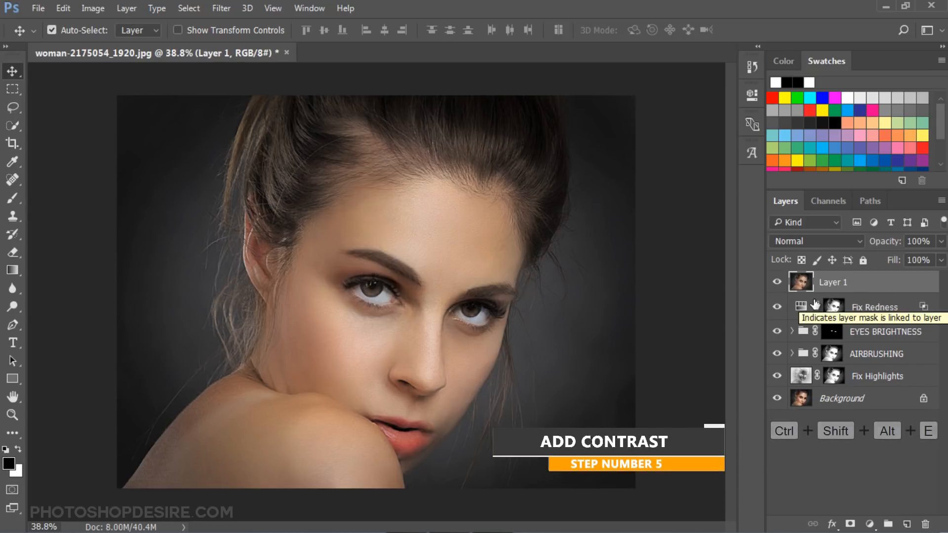
Step: Rename Layer 1 to 'Contrast', set Soft Light blending and 50% opacity
double_click(834, 283)
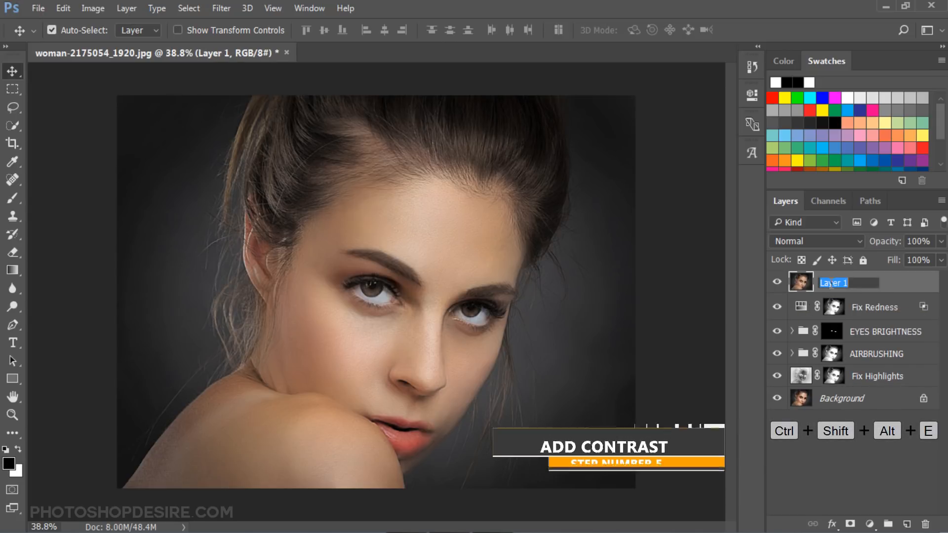
text(Contrast)
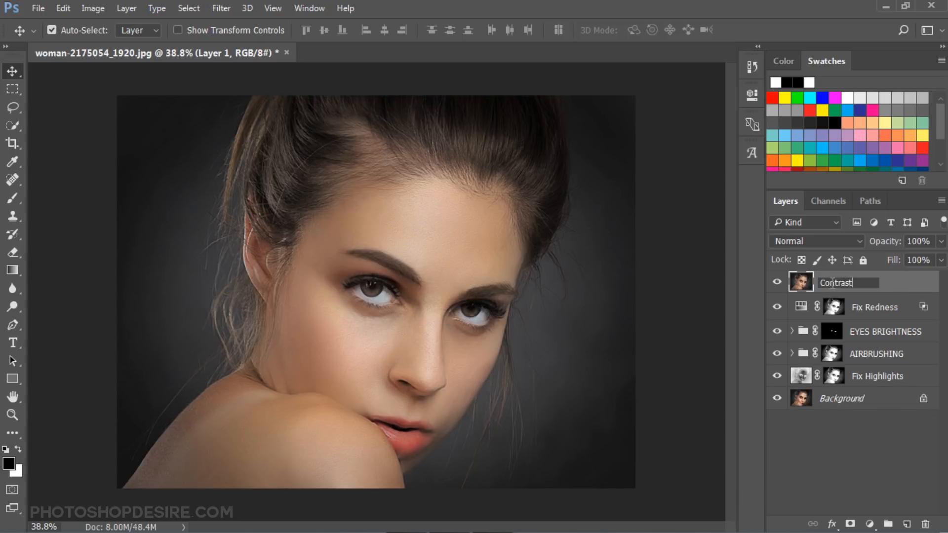
click(815, 240)
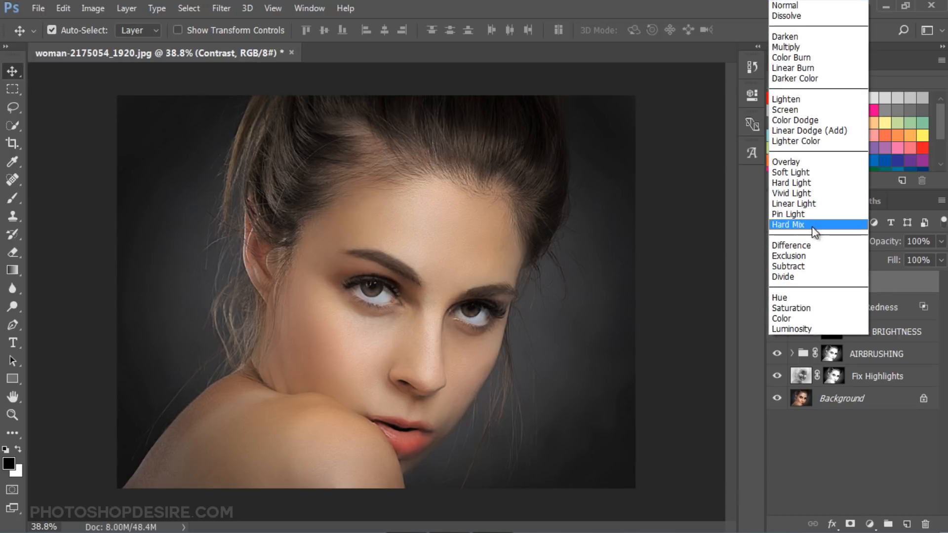
click(791, 173)
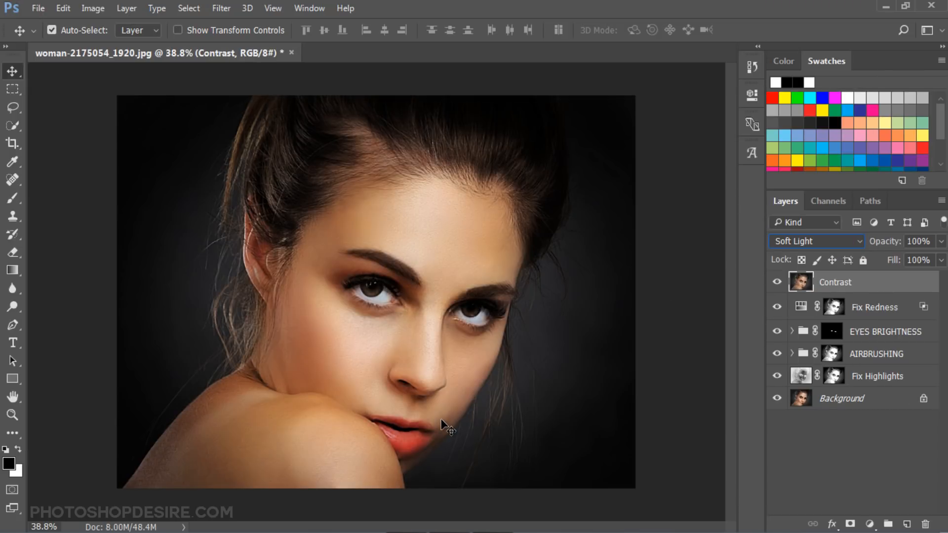
mouse_move(339, 191)
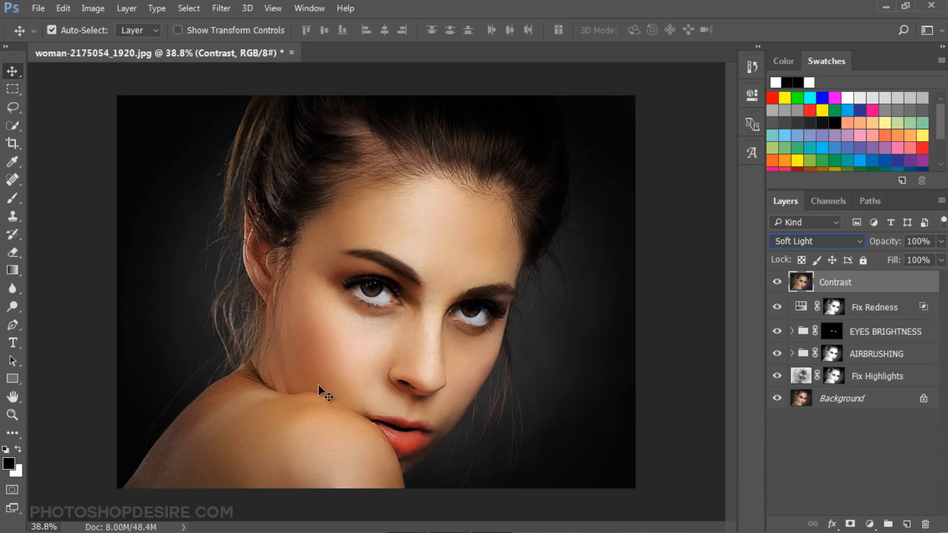
mouse_move(884, 247)
text(51)
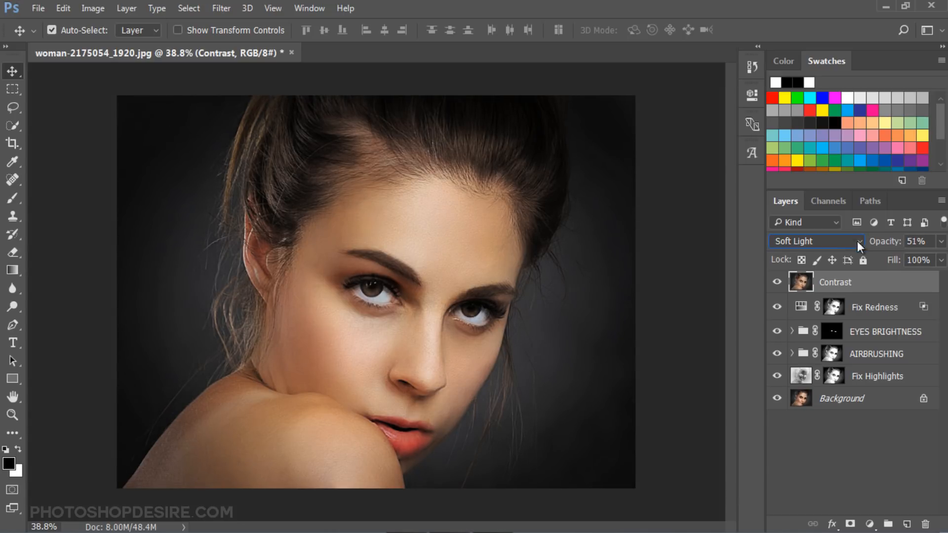
triple_click(917, 242)
text(50)
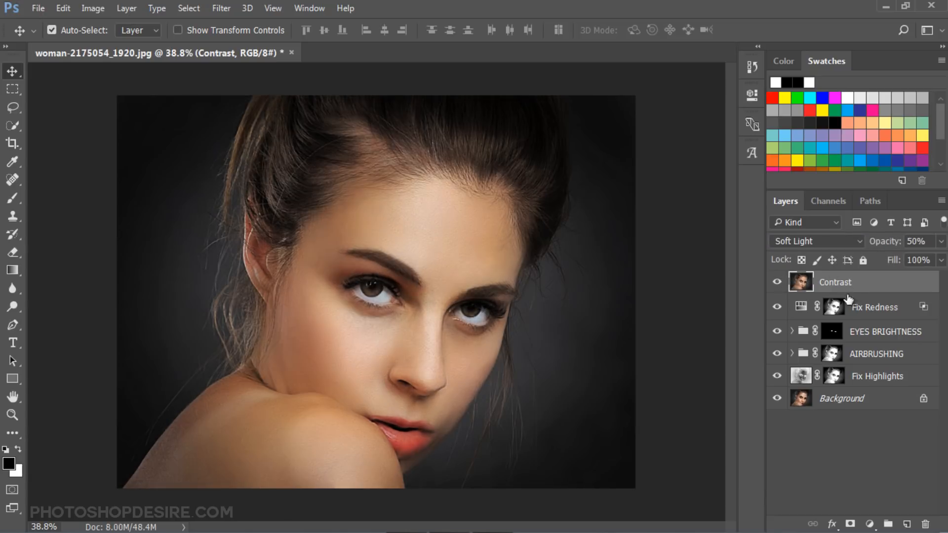
Step: Add a layer mask to the Contrast layer and invert it
click(833, 282)
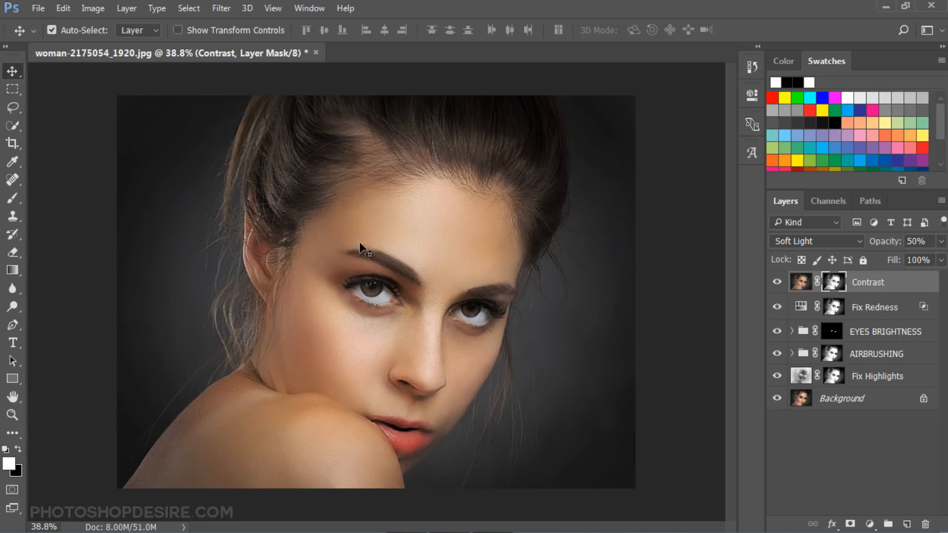
key(ctrl+i)
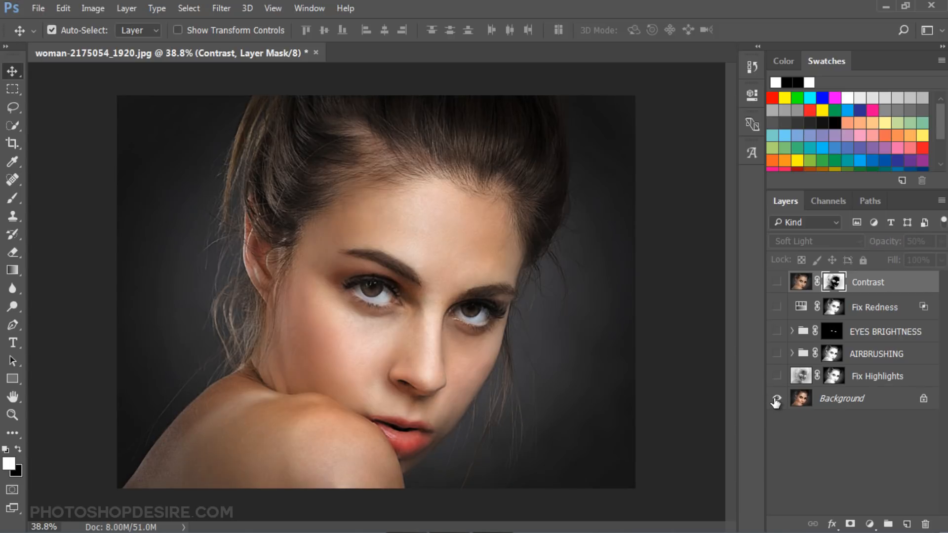
click(776, 402)
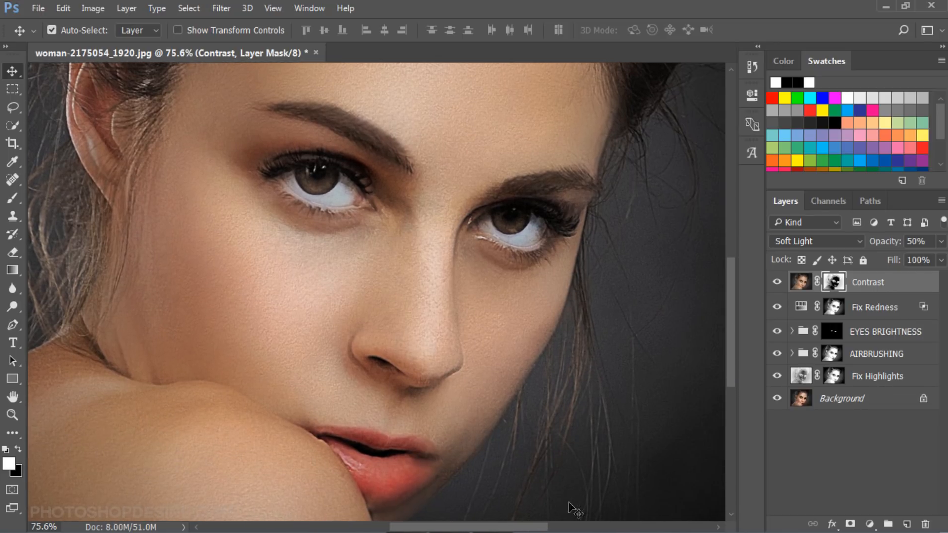
click(778, 399)
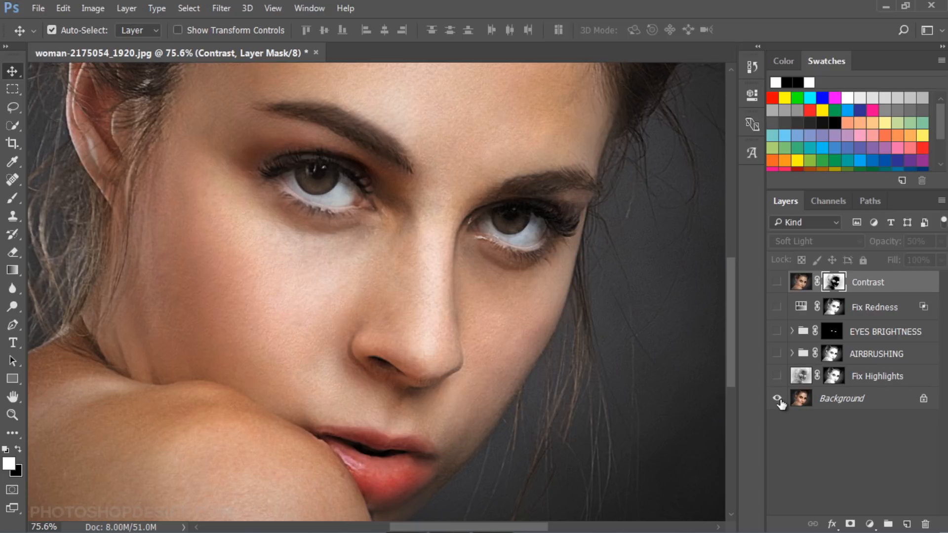